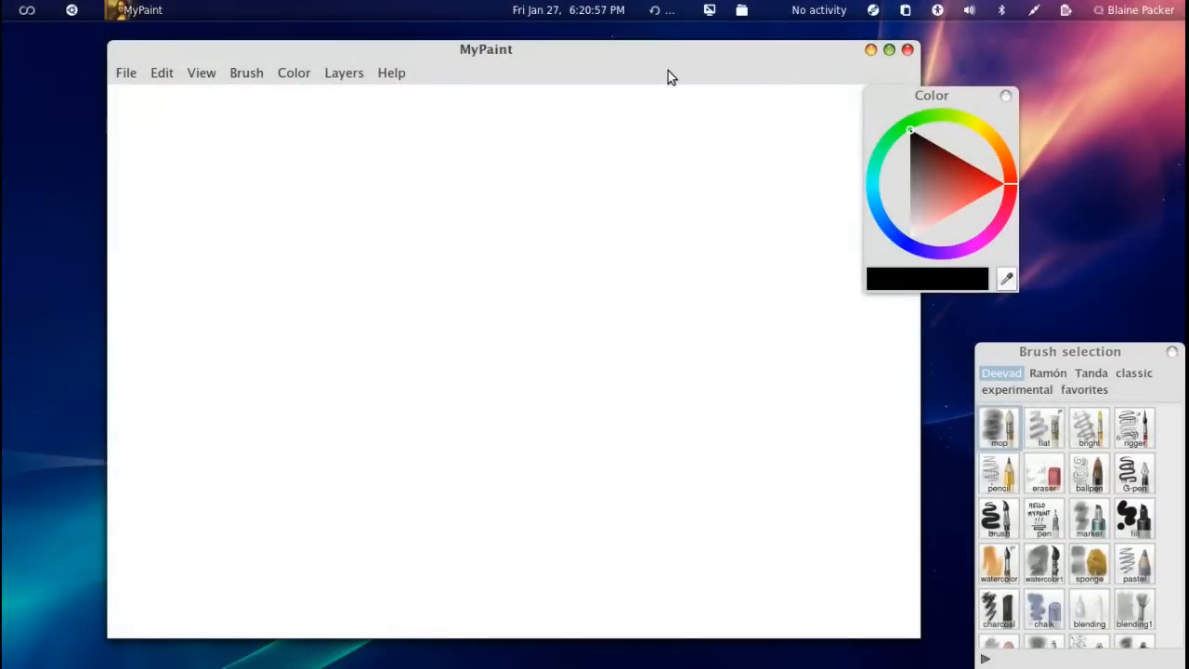
{"action": "mouse_move", "coordinate": [576, 60]}
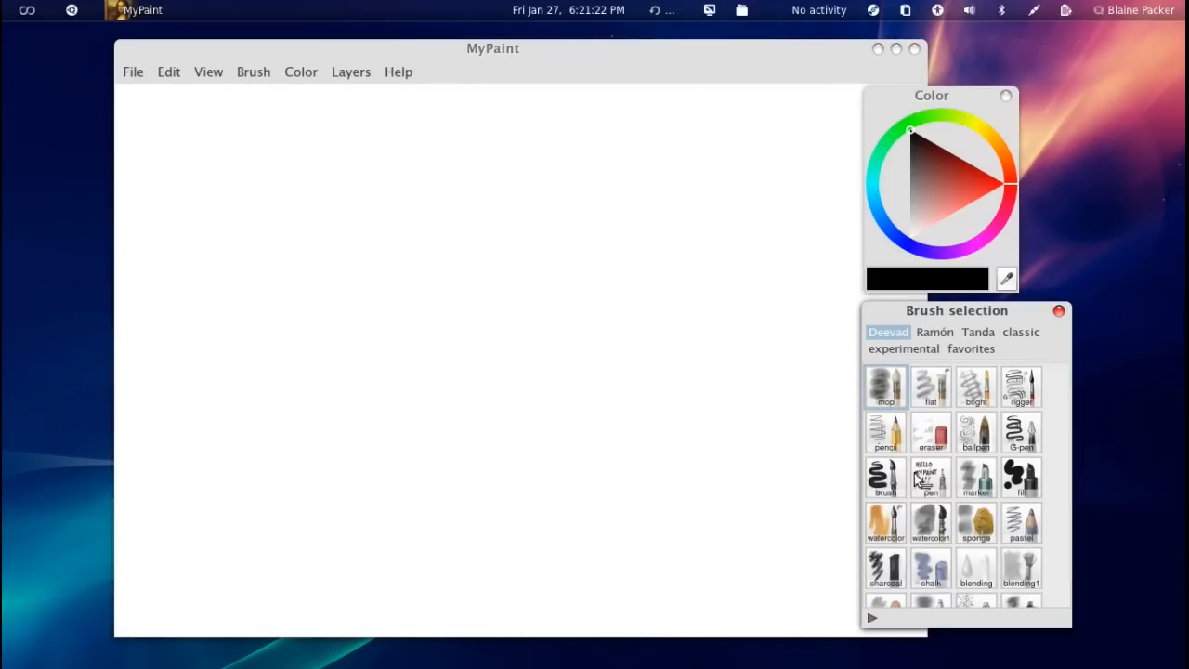
{"action": "mouse_move", "coordinate": [971, 427]}
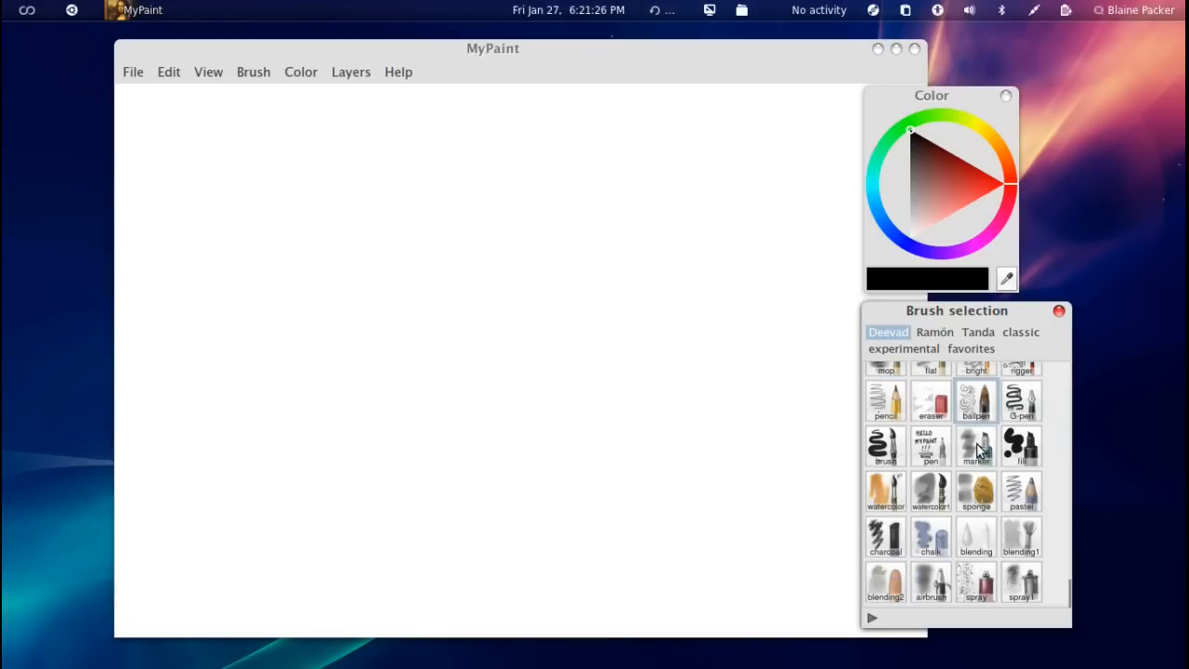
{"action": "mouse_move", "coordinate": [975, 446]}
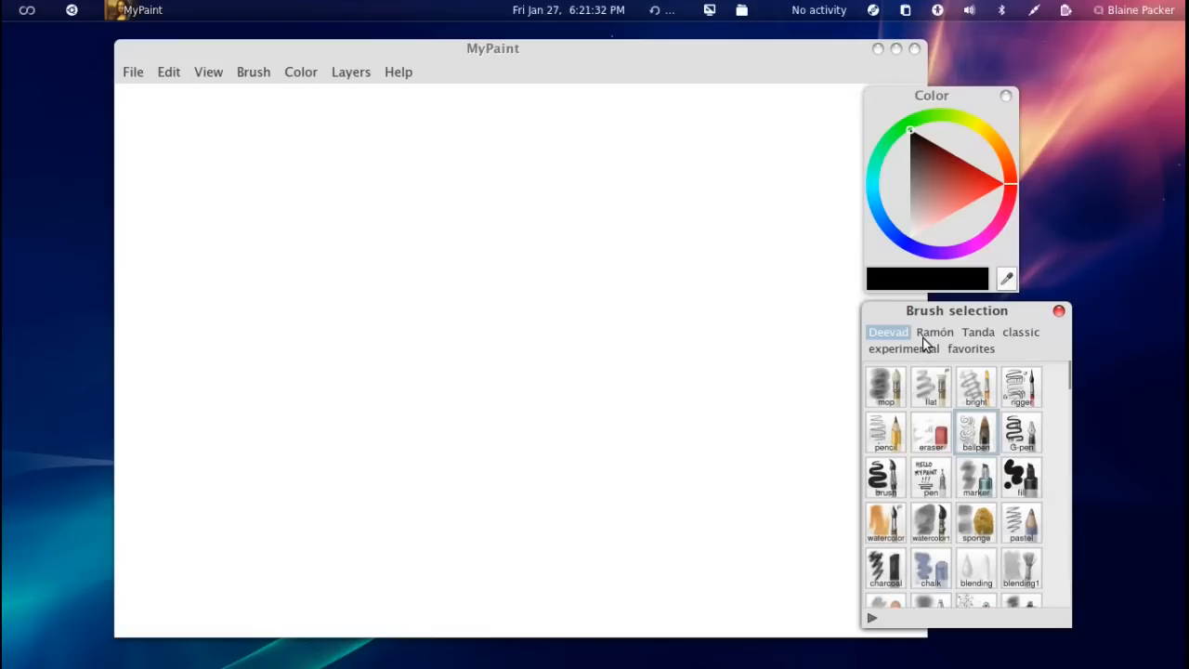
Step: Browse the Ramón, Deevad, classic and favorites brush sets, ending on Tanda
{"action": "left_click", "coordinate": [934, 332]}
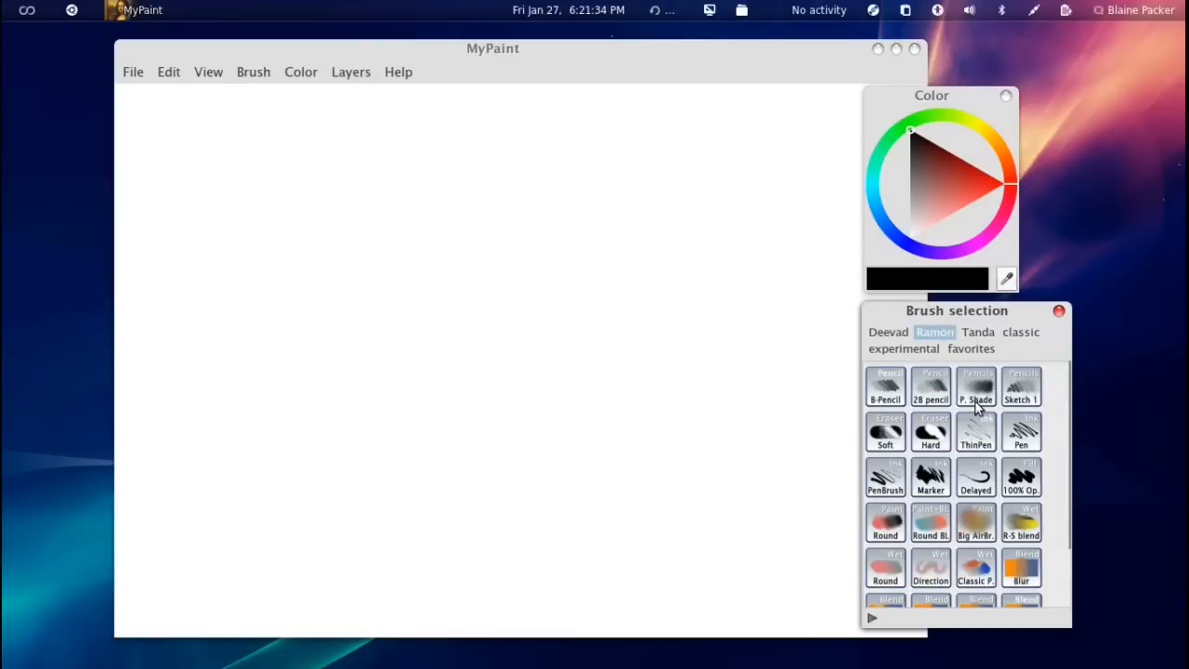
{"action": "mouse_move", "coordinate": [910, 365]}
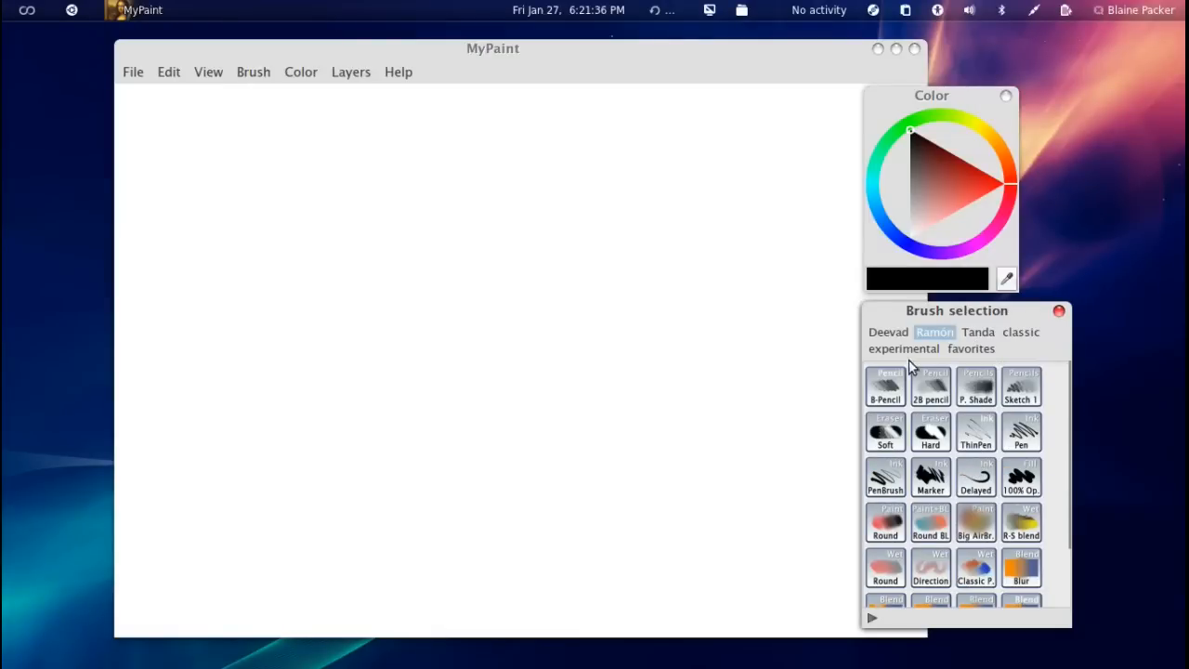
{"action": "left_click", "coordinate": [977, 332]}
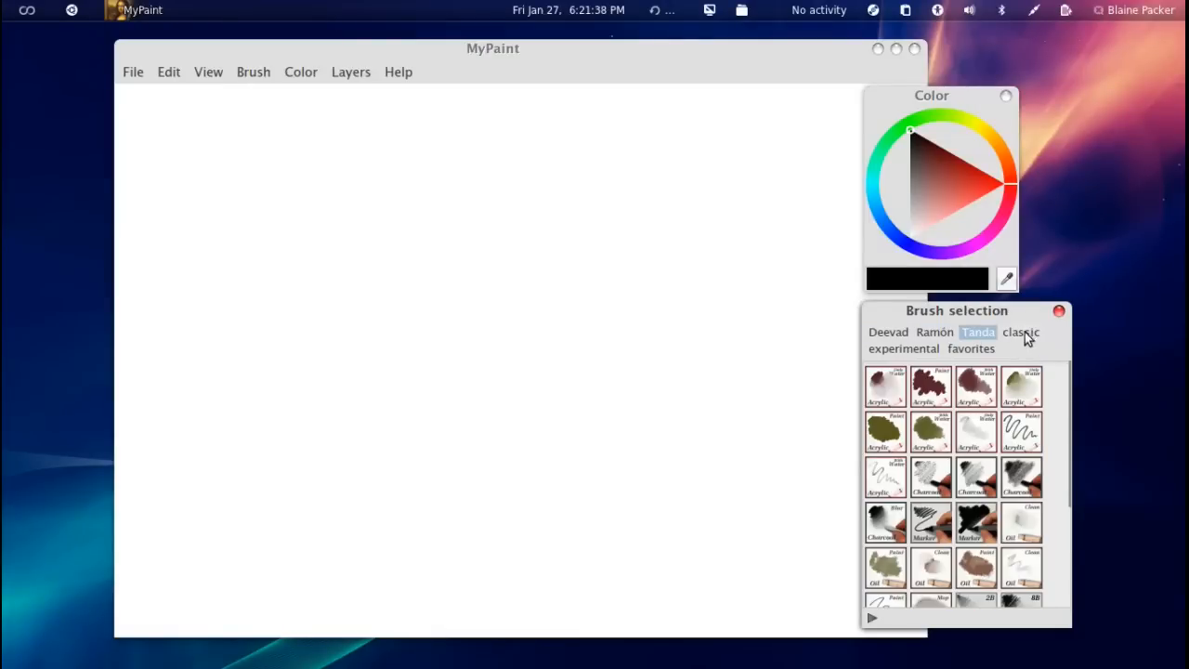
{"action": "left_click", "coordinate": [888, 332]}
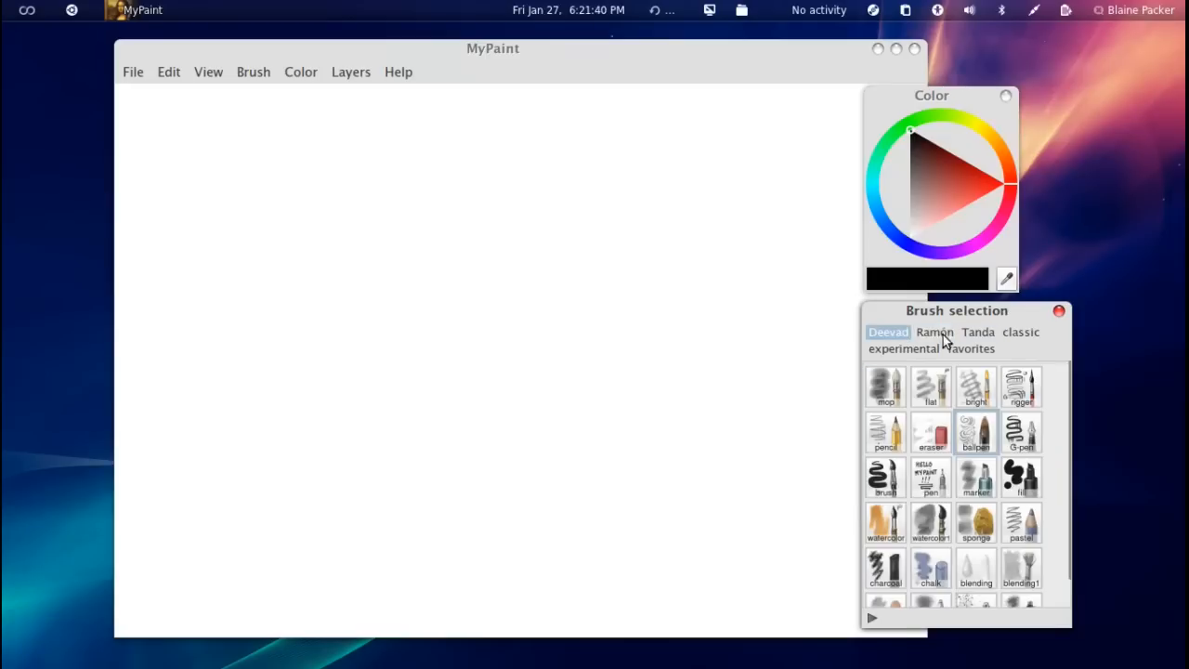
{"action": "left_click", "coordinate": [1021, 332]}
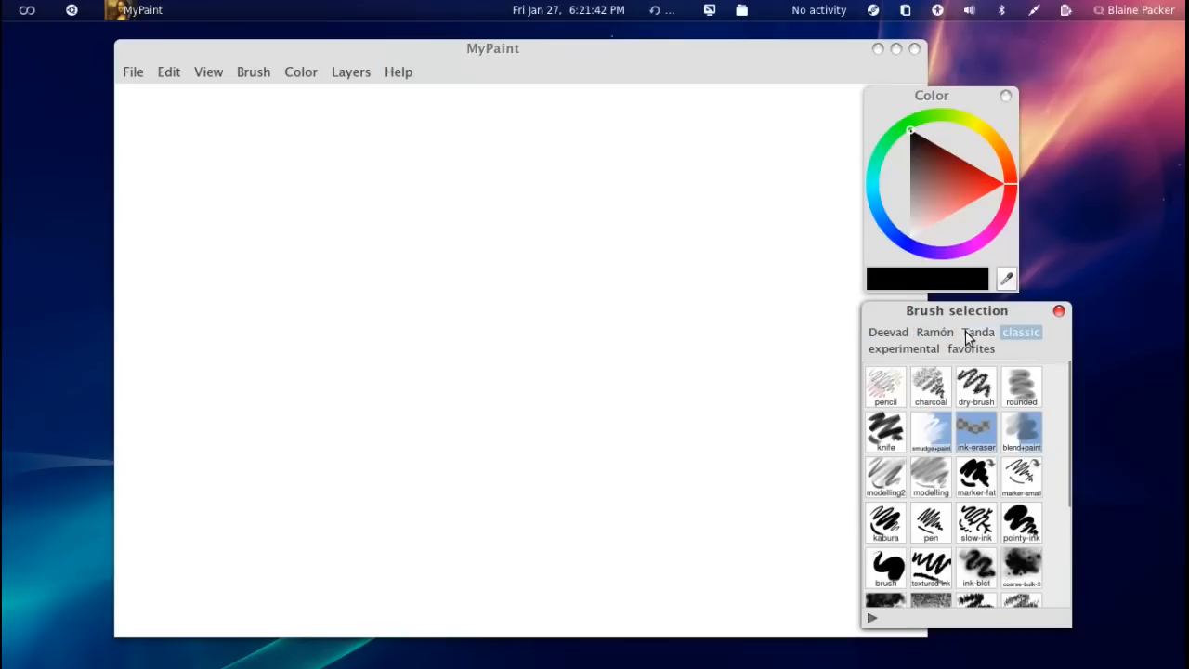
{"action": "left_click", "coordinate": [971, 348]}
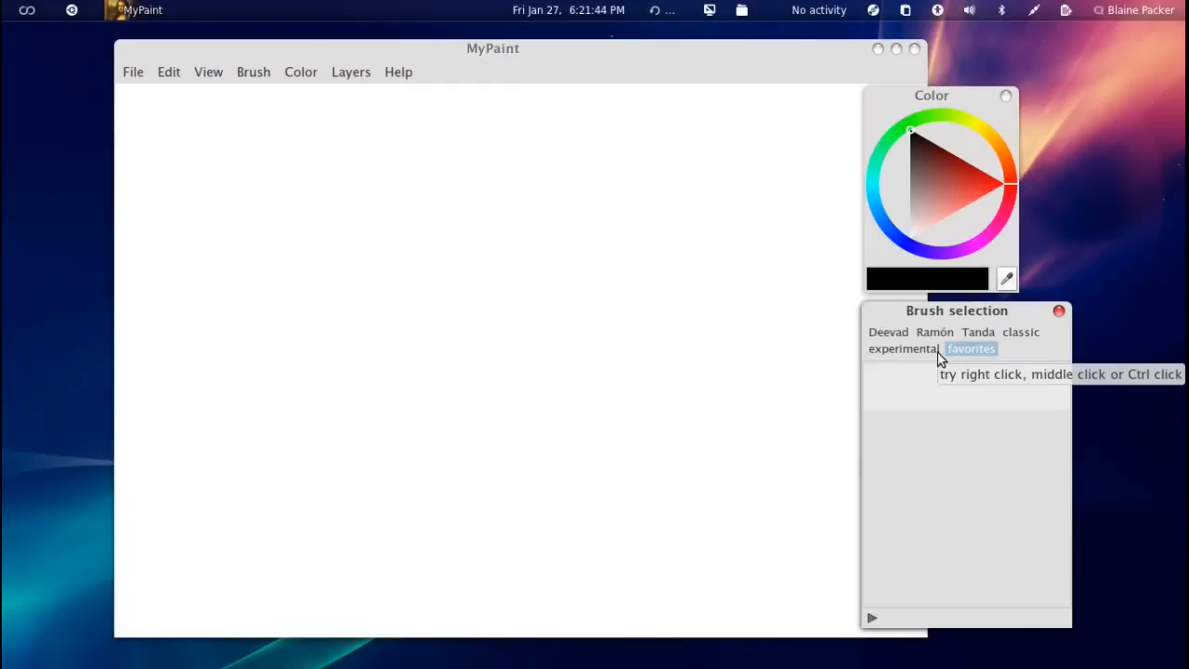
{"action": "left_click", "coordinate": [1021, 332]}
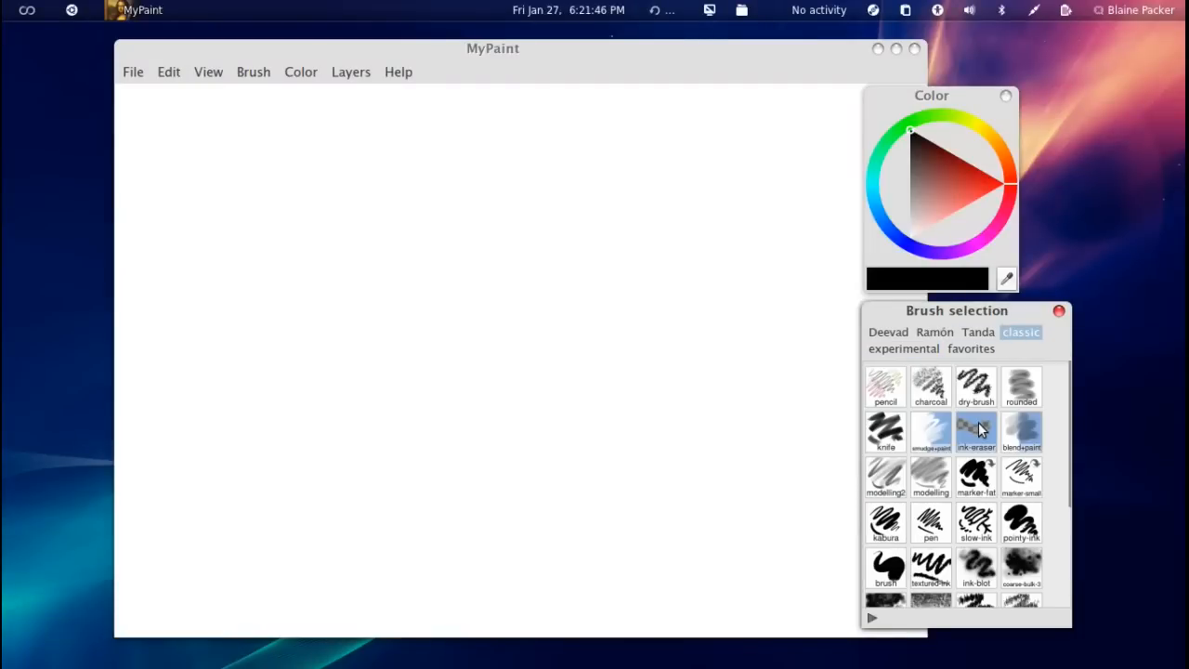
{"action": "scroll", "scroll_direction": "down", "scroll_amount": 3}
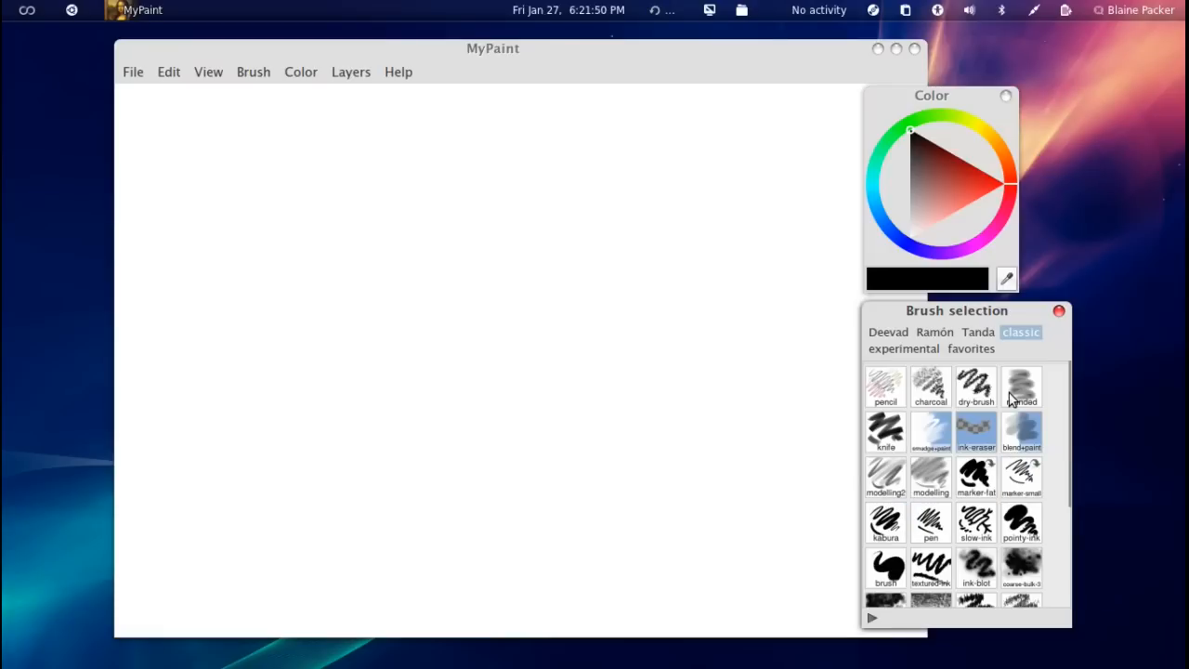
{"action": "left_click", "coordinate": [977, 331]}
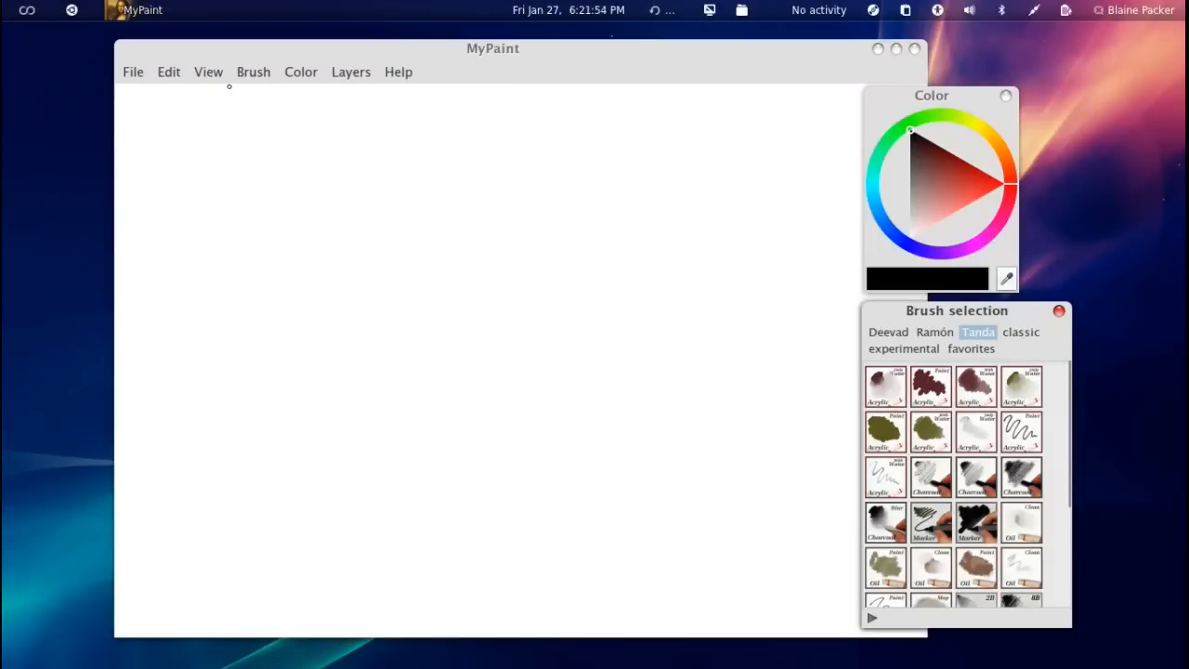
Step: Open the Layers panel from the View > Layers menu
{"action": "left_click", "coordinate": [208, 71]}
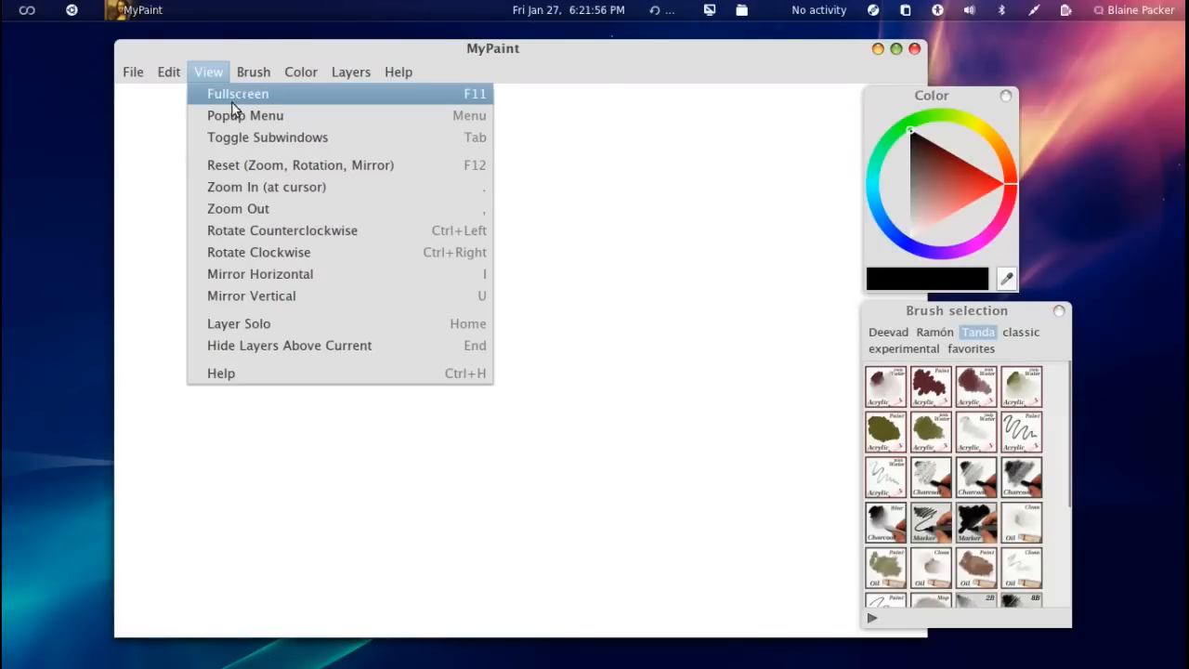
{"action": "mouse_move", "coordinate": [351, 178]}
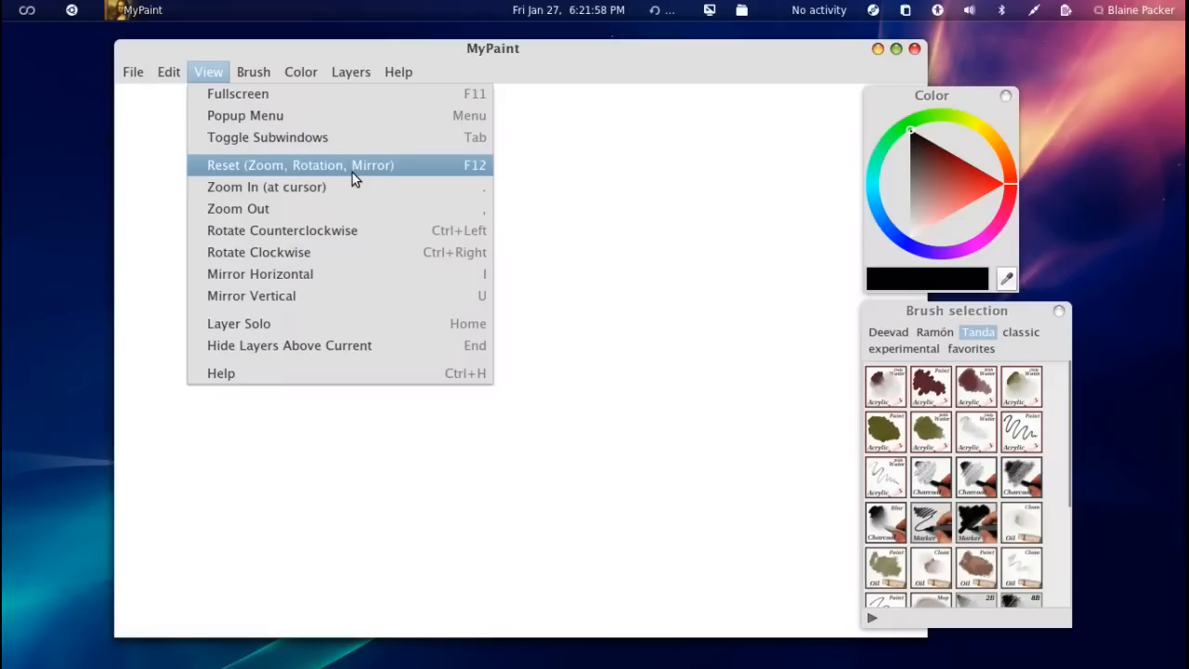
{"action": "mouse_move", "coordinate": [292, 230]}
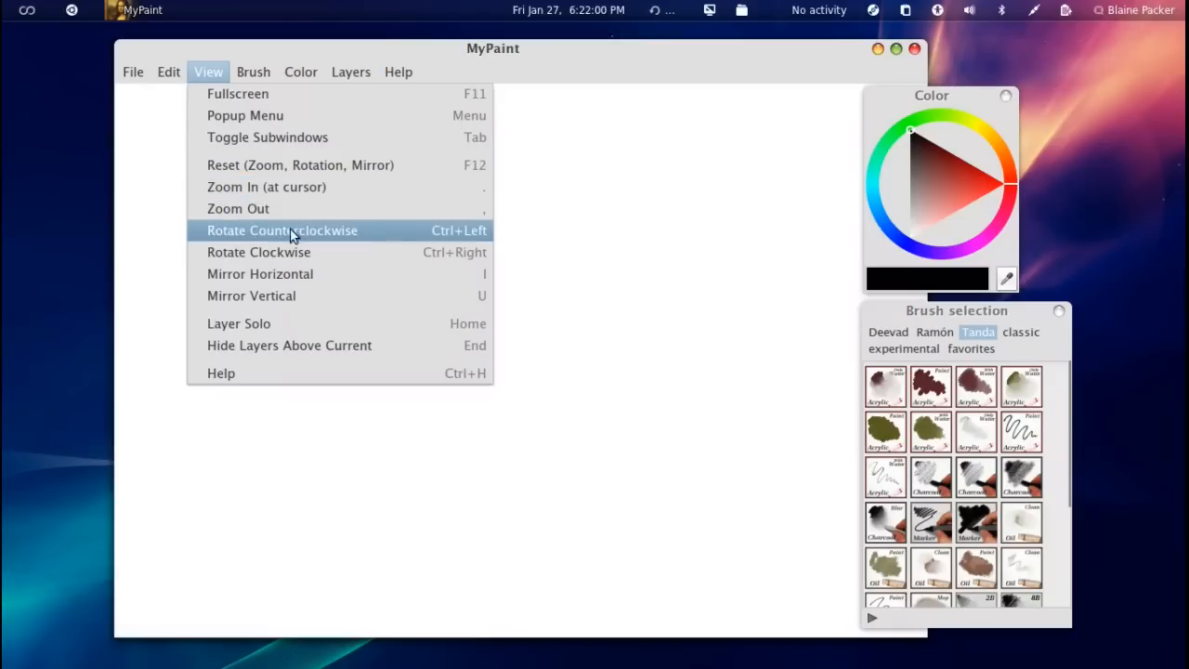
{"action": "left_click", "coordinate": [350, 71]}
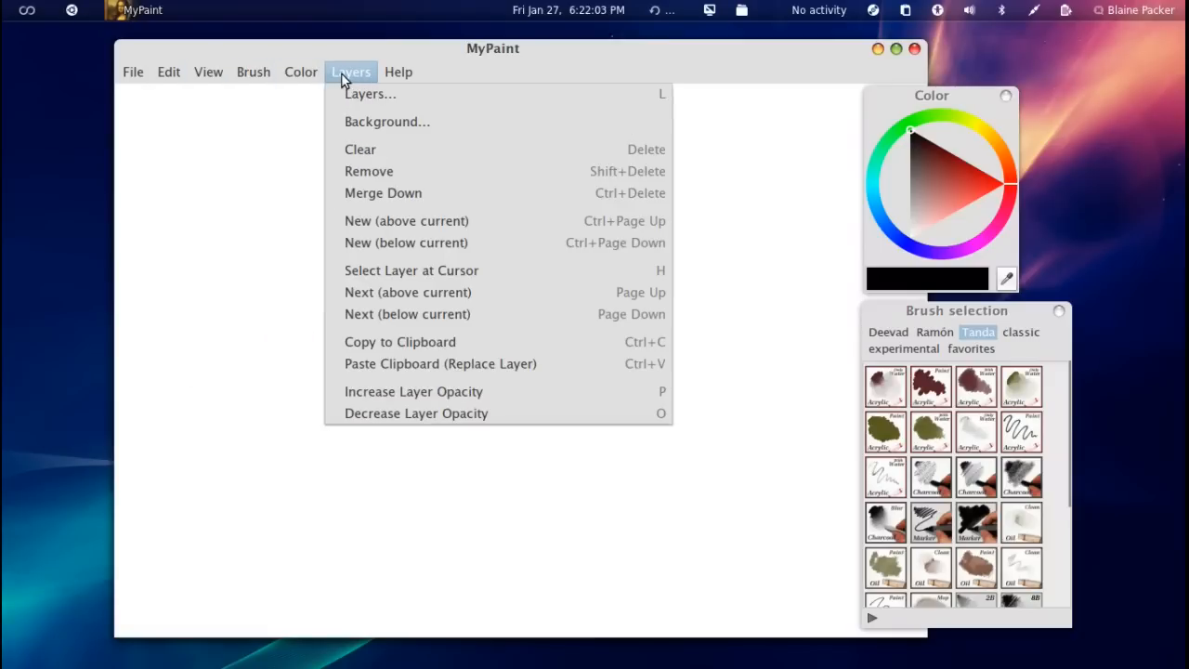
{"action": "left_click", "coordinate": [370, 93]}
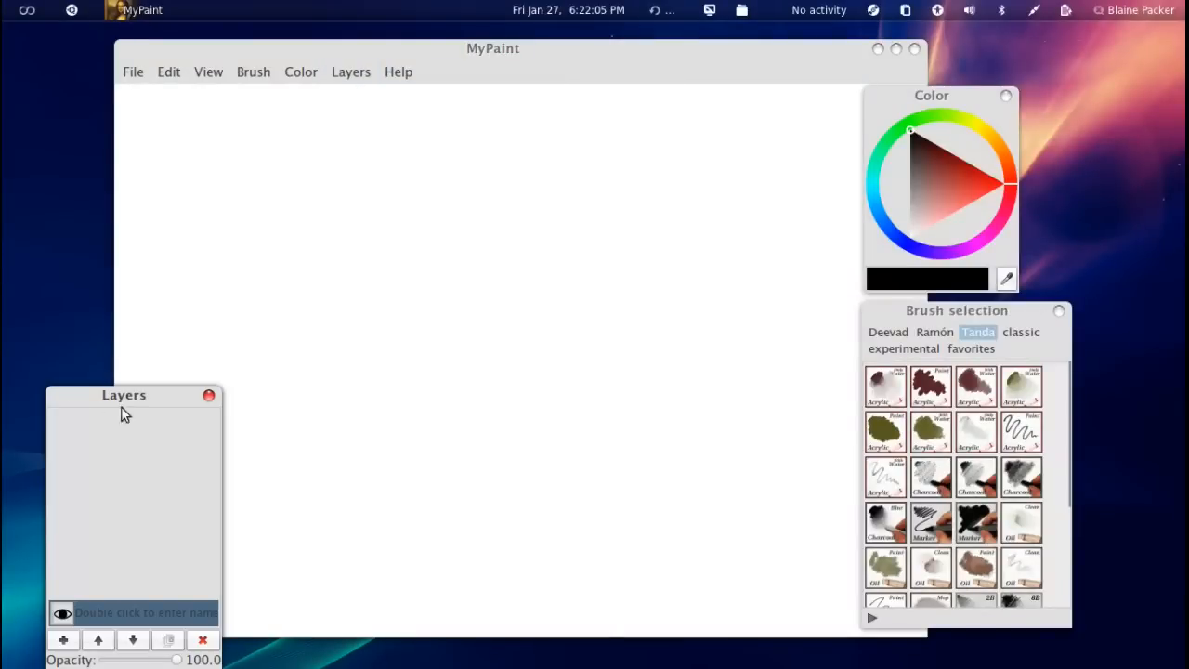
{"action": "mouse_move", "coordinate": [125, 82]}
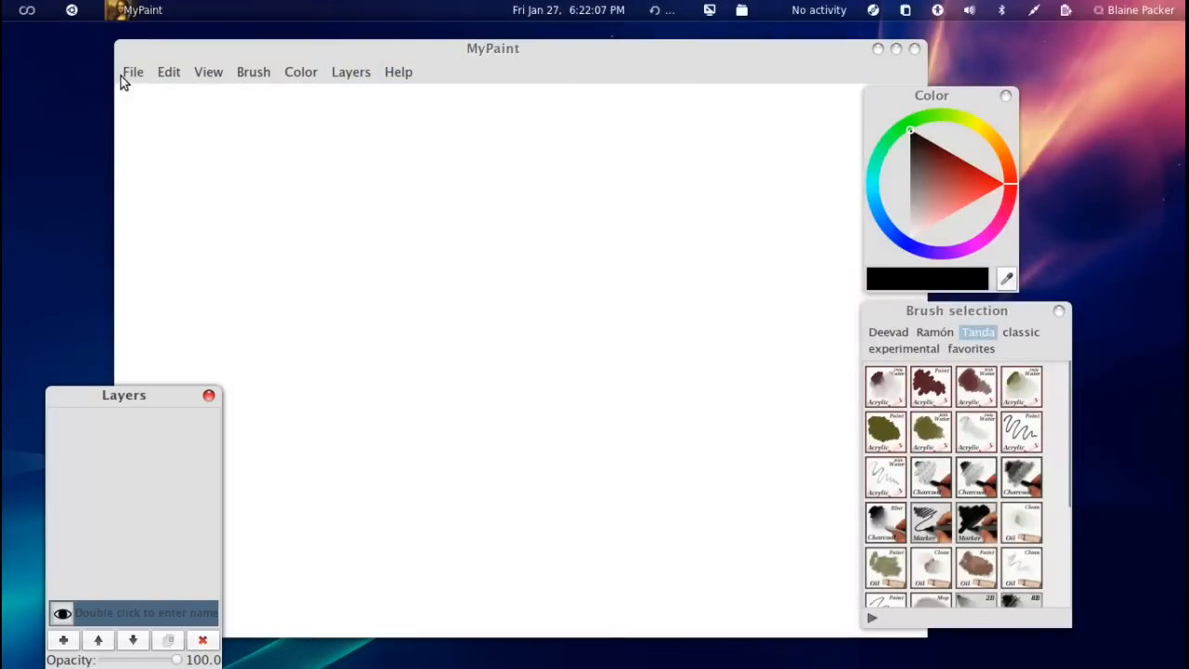
{"action": "left_click", "coordinate": [133, 72]}
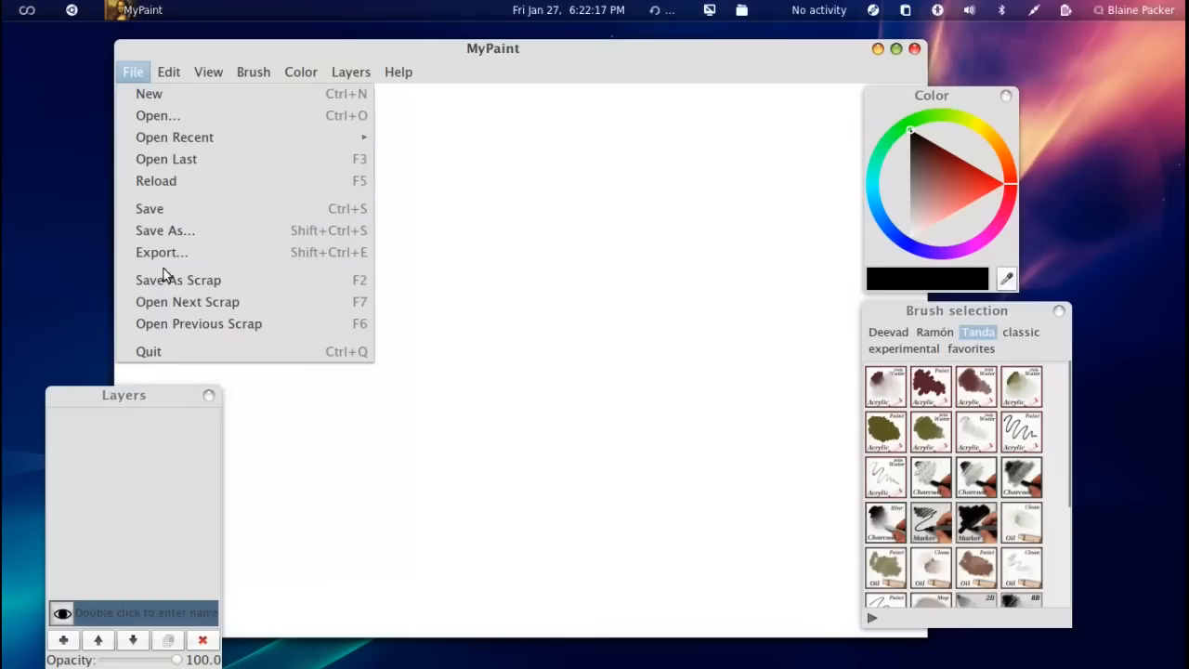
{"action": "mouse_move", "coordinate": [186, 301]}
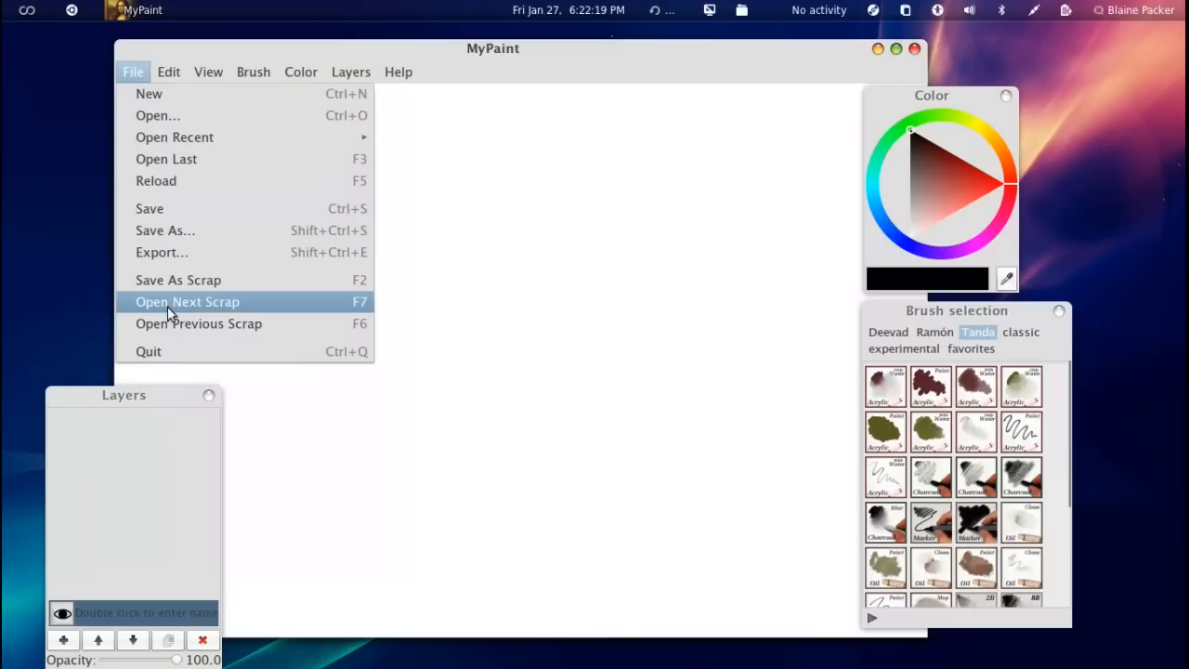
{"action": "mouse_move", "coordinate": [150, 220]}
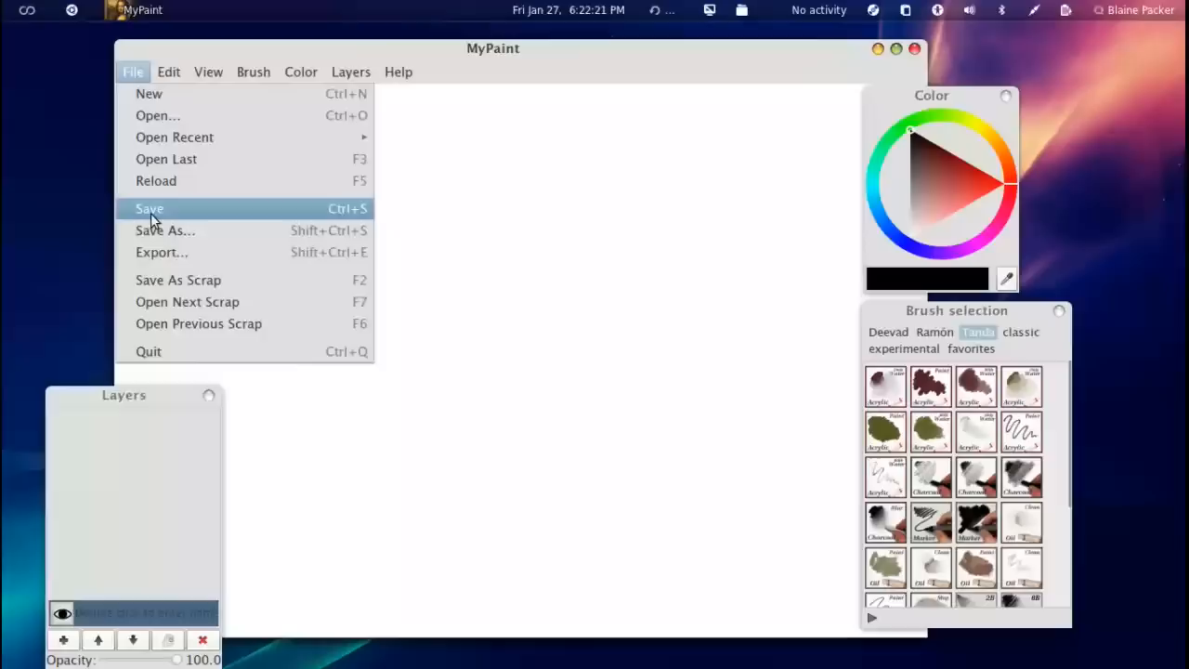
{"action": "mouse_move", "coordinate": [148, 93]}
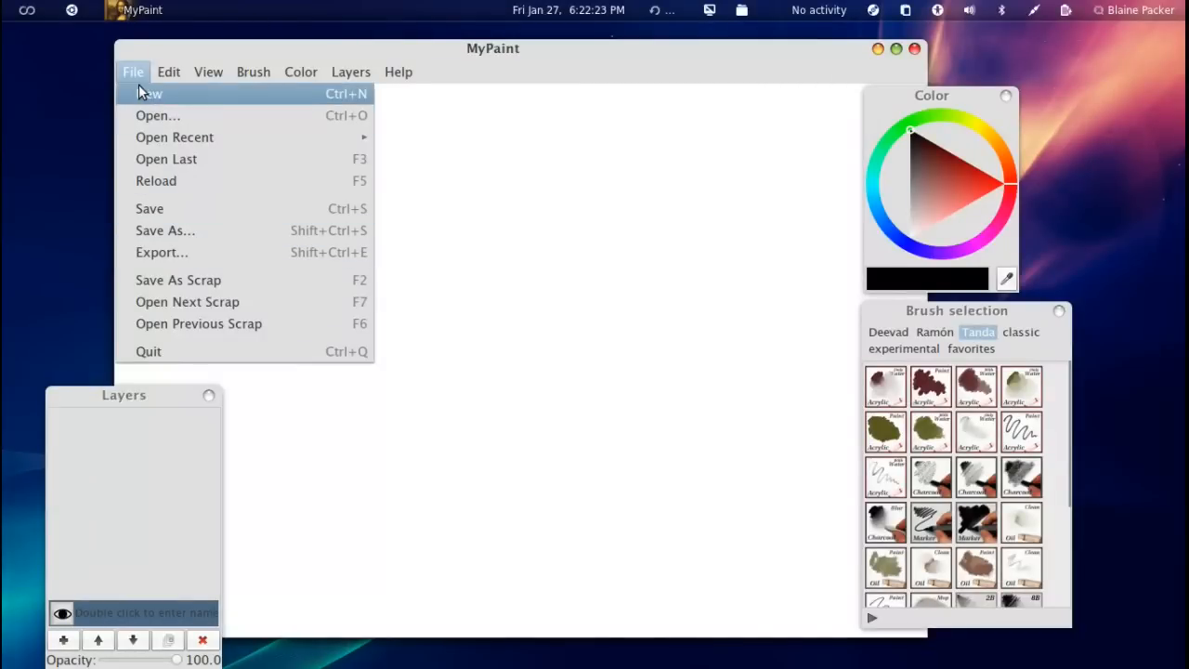
{"action": "left_click", "coordinate": [166, 230]}
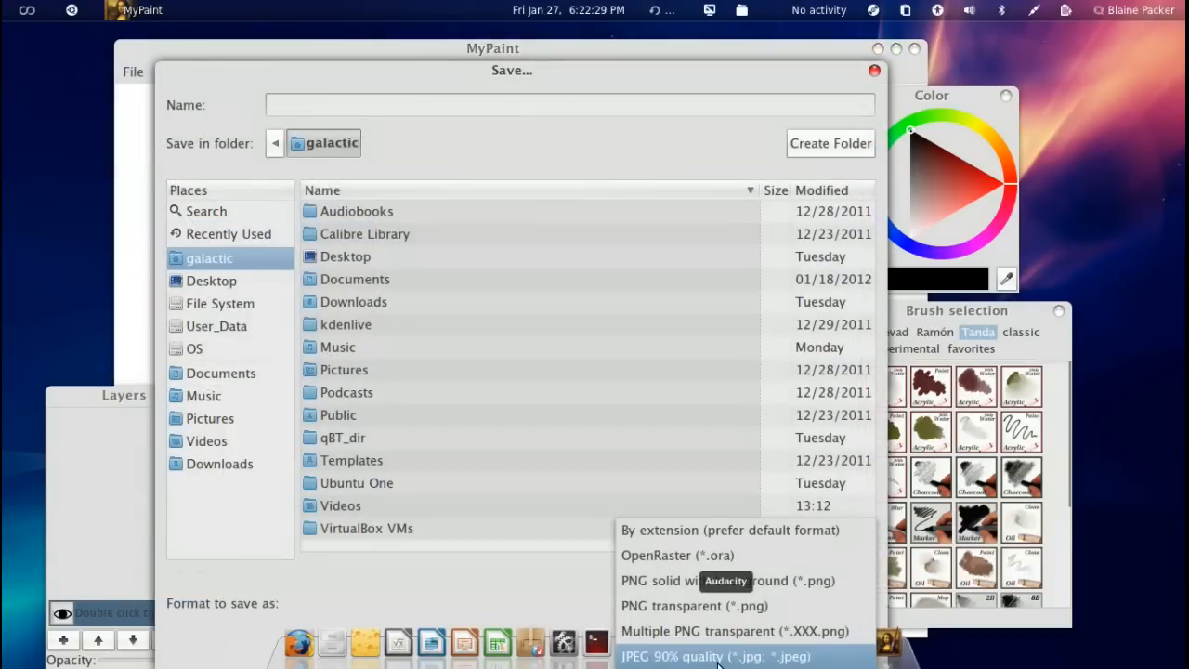
{"action": "mouse_move", "coordinate": [677, 555]}
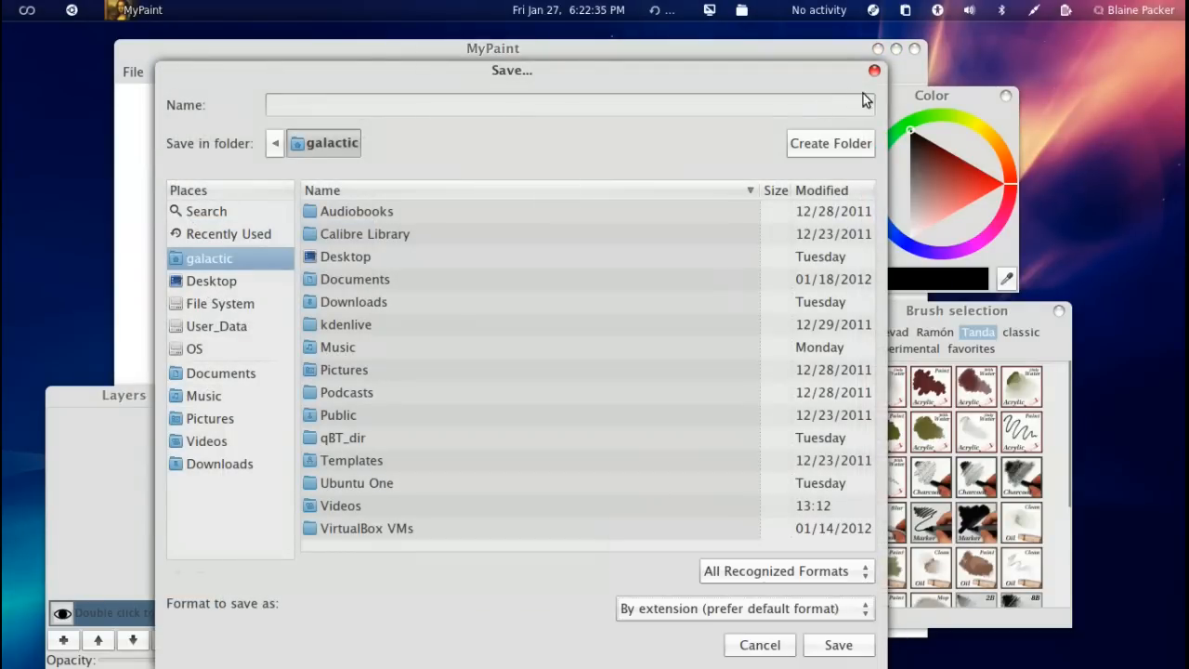
{"action": "left_click", "coordinate": [300, 72]}
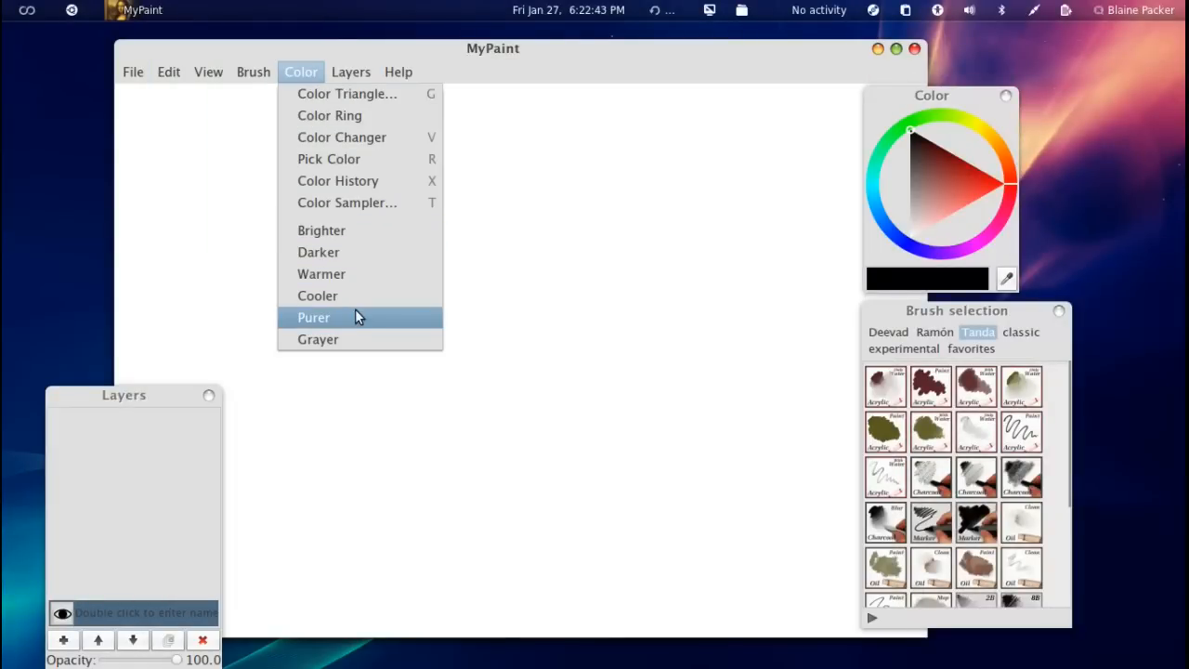
{"action": "mouse_move", "coordinate": [347, 93]}
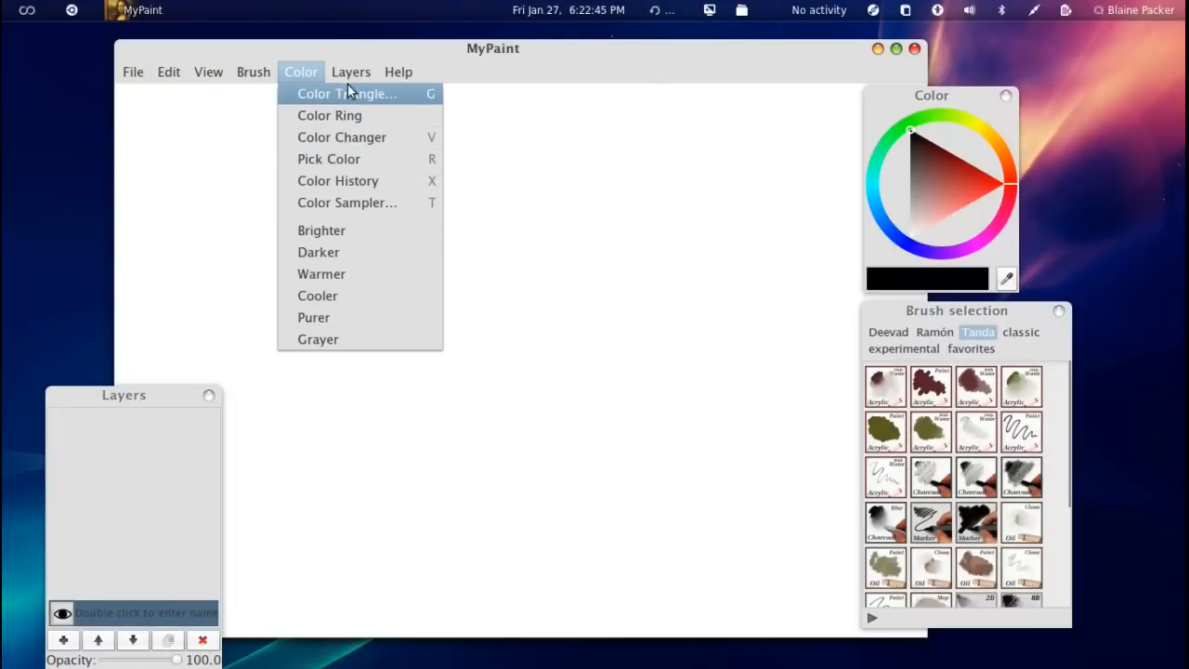
Step: Close the Color menu and the Layers panel, then paint a first grey stroke
{"action": "left_click", "coordinate": [352, 71]}
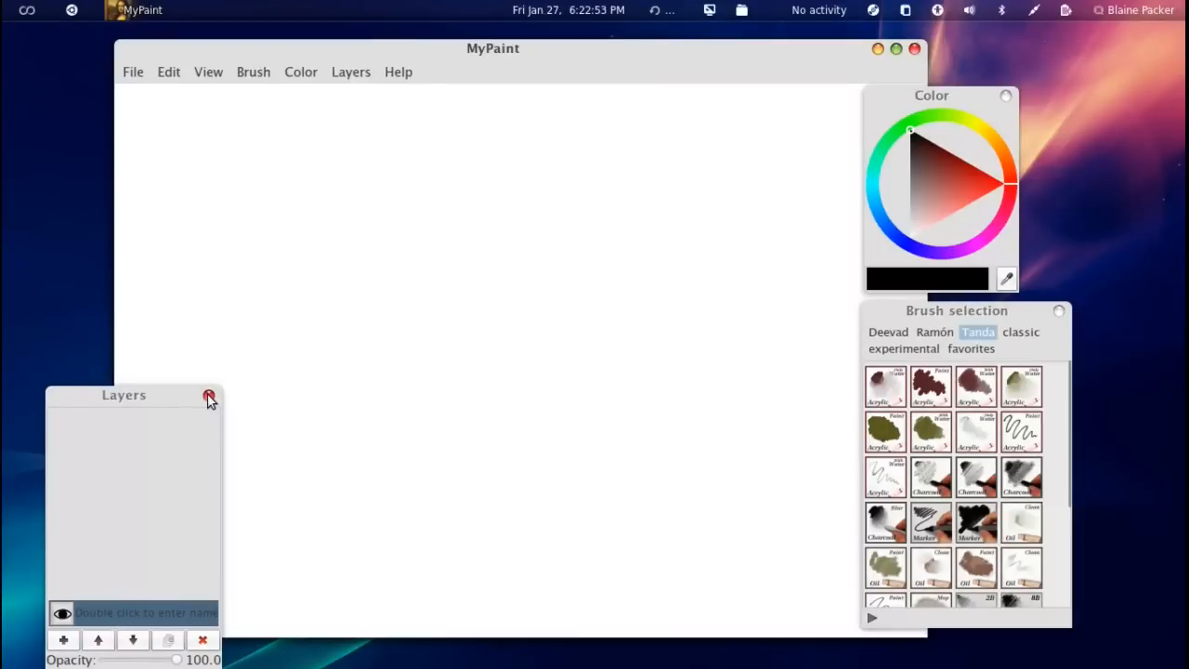
{"action": "left_click", "coordinate": [209, 395]}
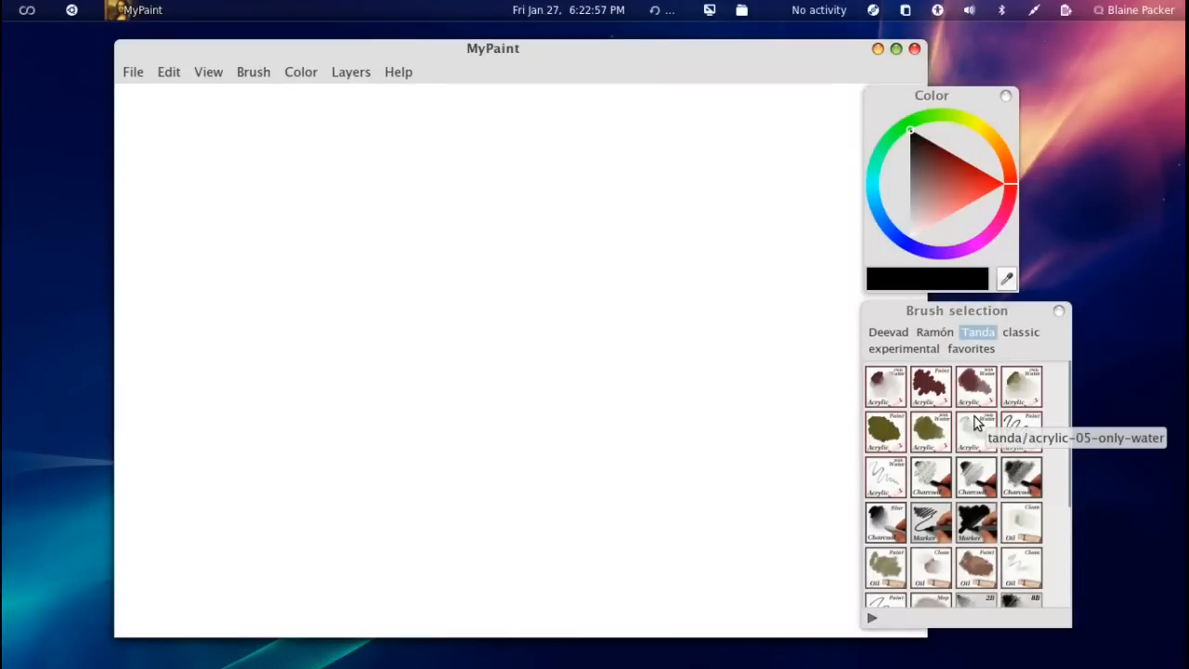
{"action": "scroll", "scroll_direction": "down", "scroll_amount": 3}
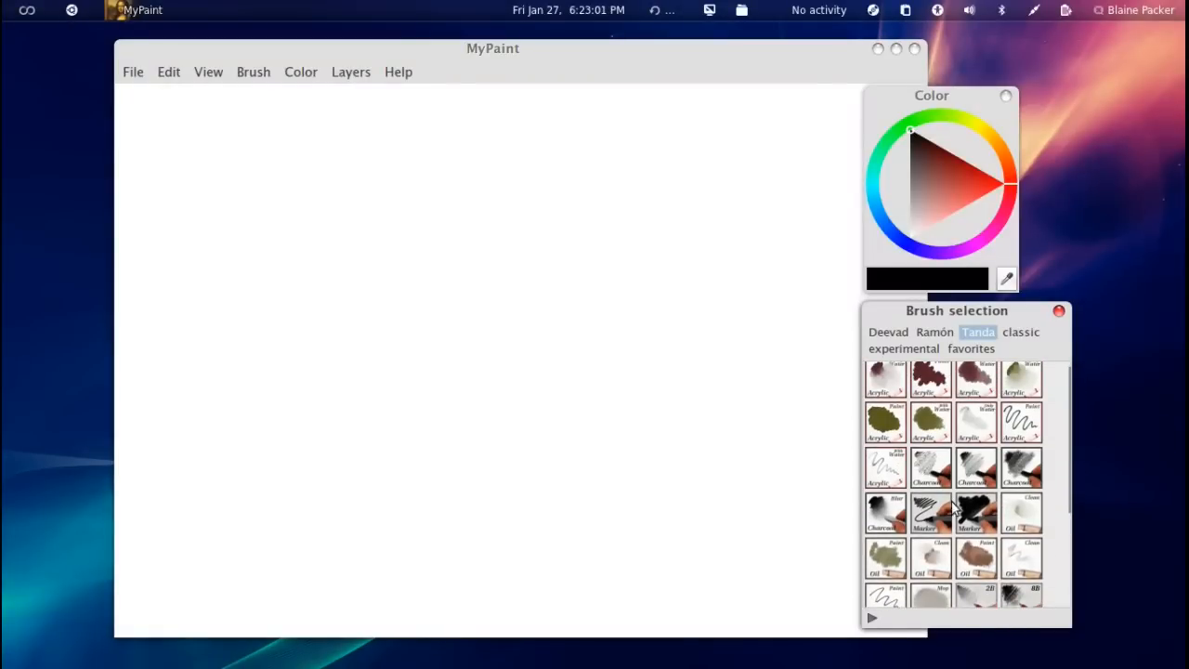
{"action": "left_click_drag", "start_coordinate": [539, 293], "coordinate": [687, 225]}
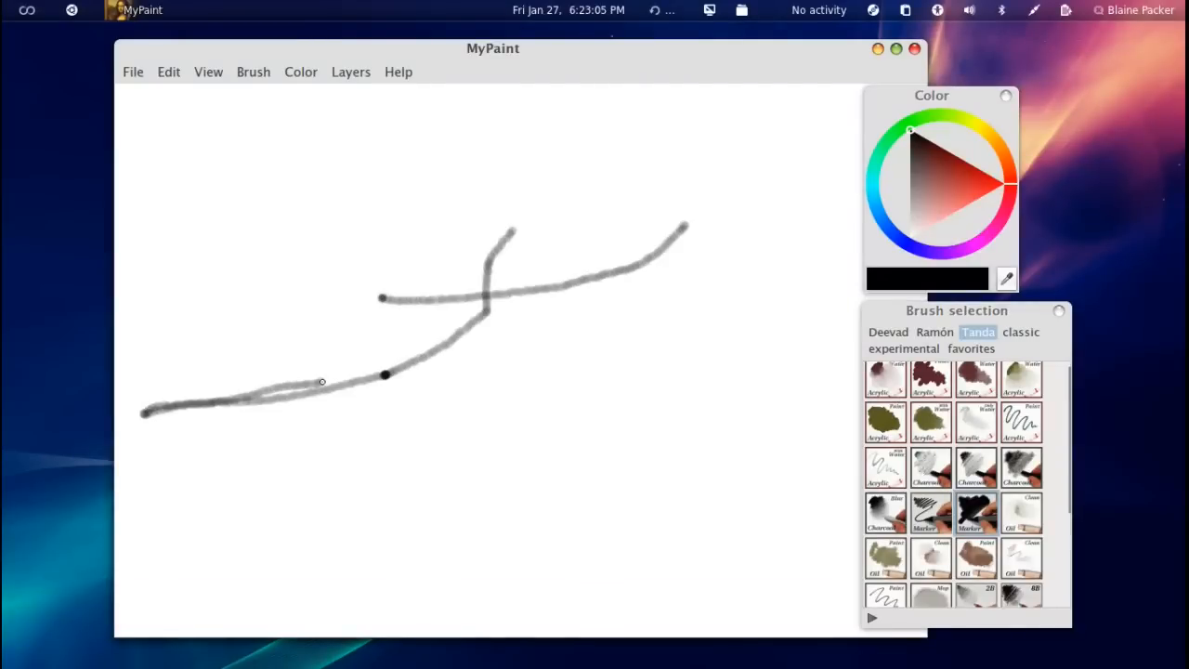
Step: Paint three more grey squiggles across the canvas and switch to the Ramón brush set
{"action": "left_click_drag", "start_coordinate": [321, 381], "coordinate": [608, 404]}
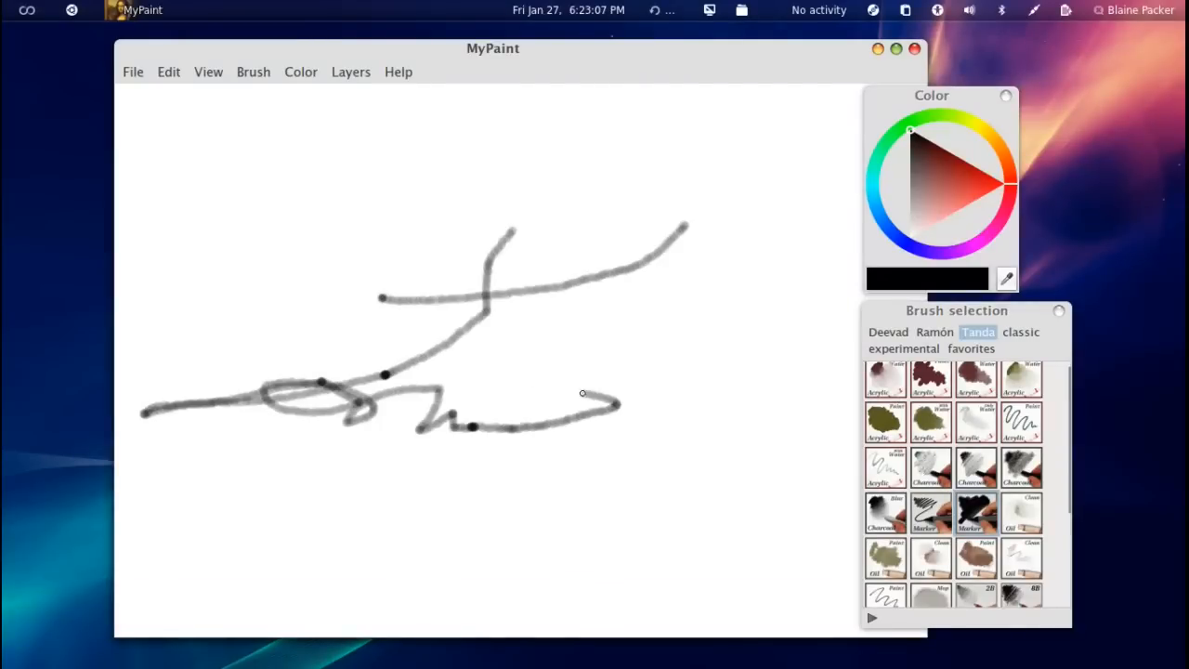
{"action": "left_click_drag", "start_coordinate": [483, 395], "coordinate": [776, 442]}
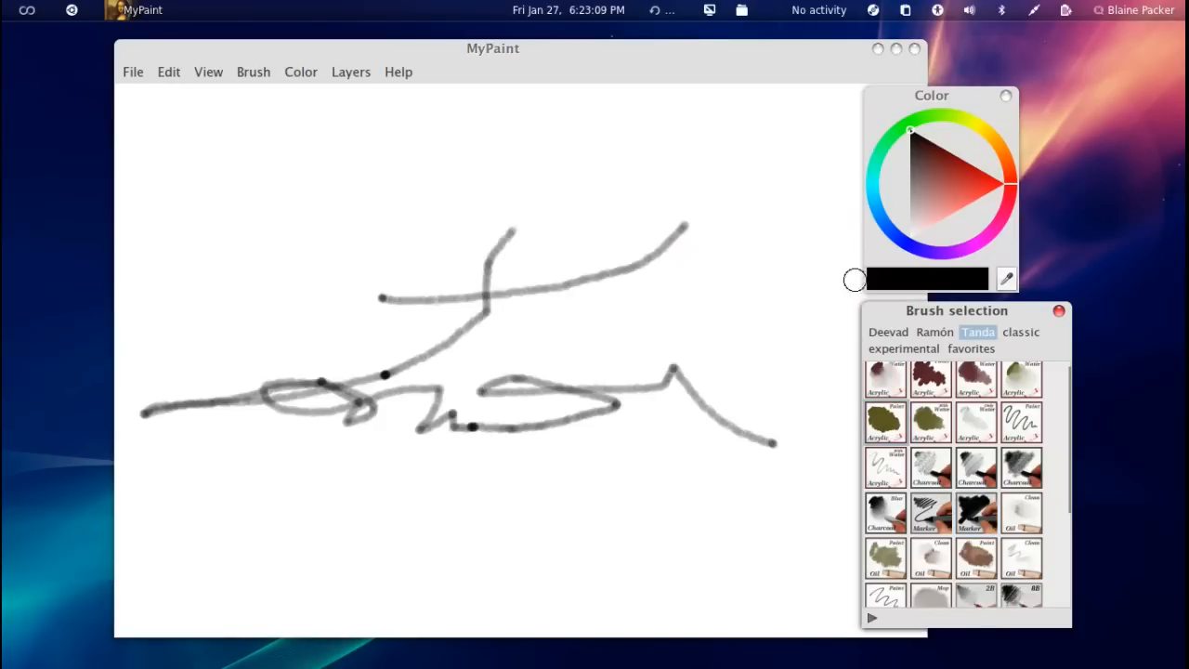
{"action": "left_click_drag", "start_coordinate": [436, 393], "coordinate": [673, 283]}
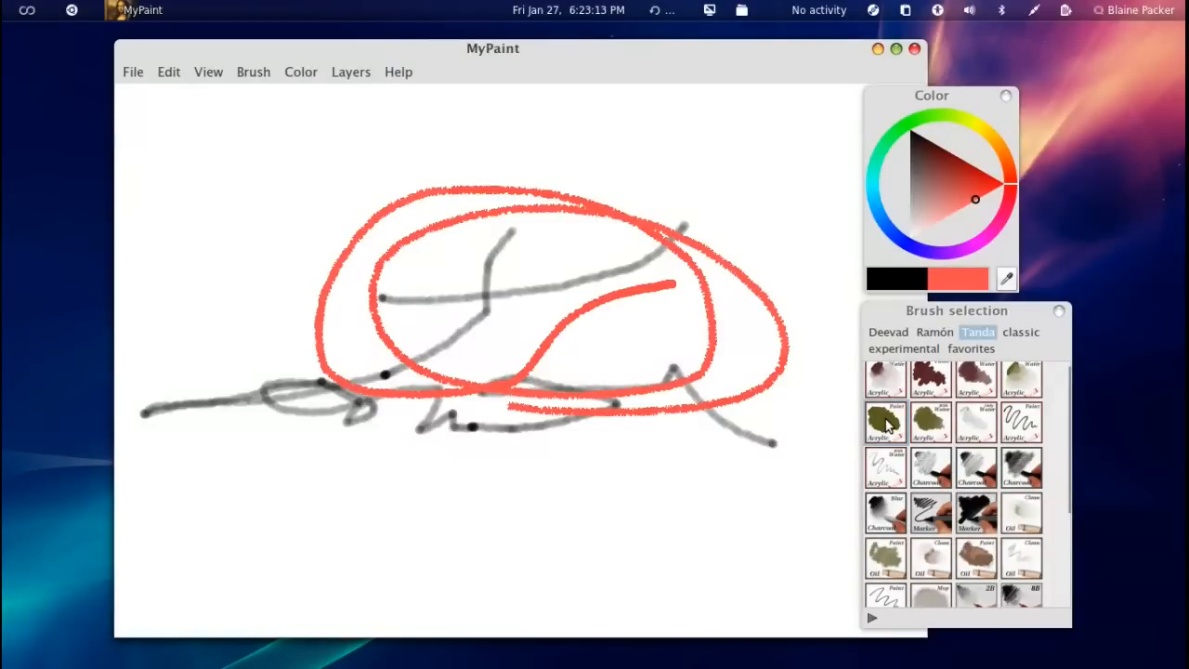
{"action": "left_click", "coordinate": [934, 331]}
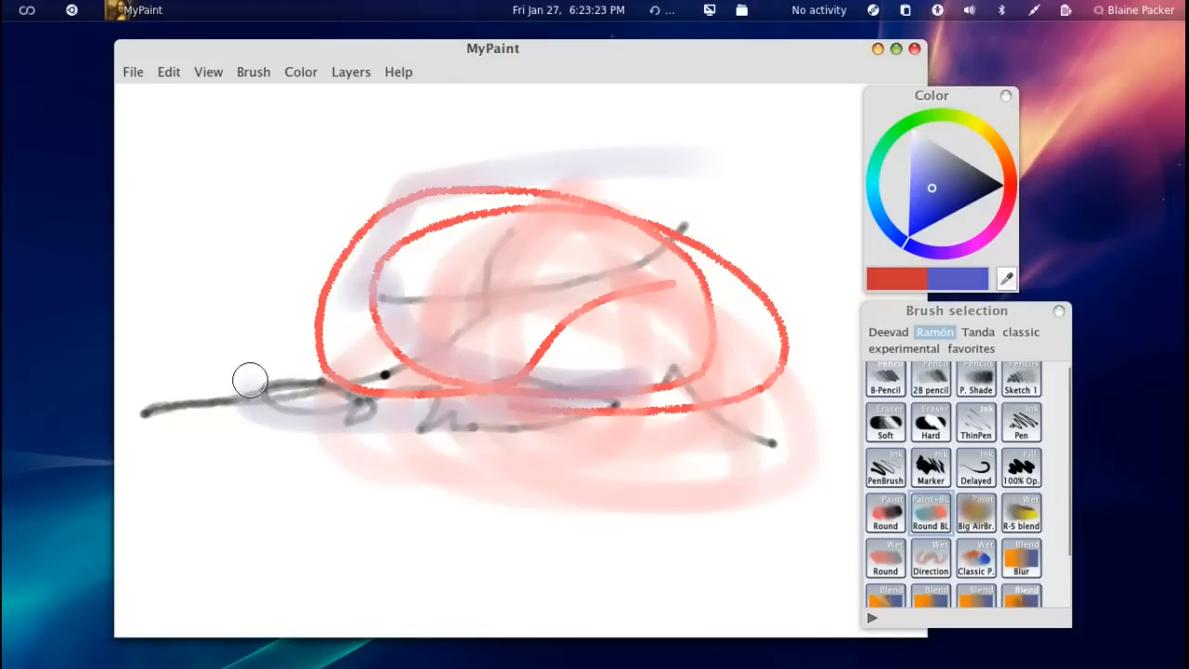
Step: Switch to Firefox's MyPaint Screenshots tab and scroll through the Traditional gallery images
{"action": "left_click", "coordinate": [167, 10]}
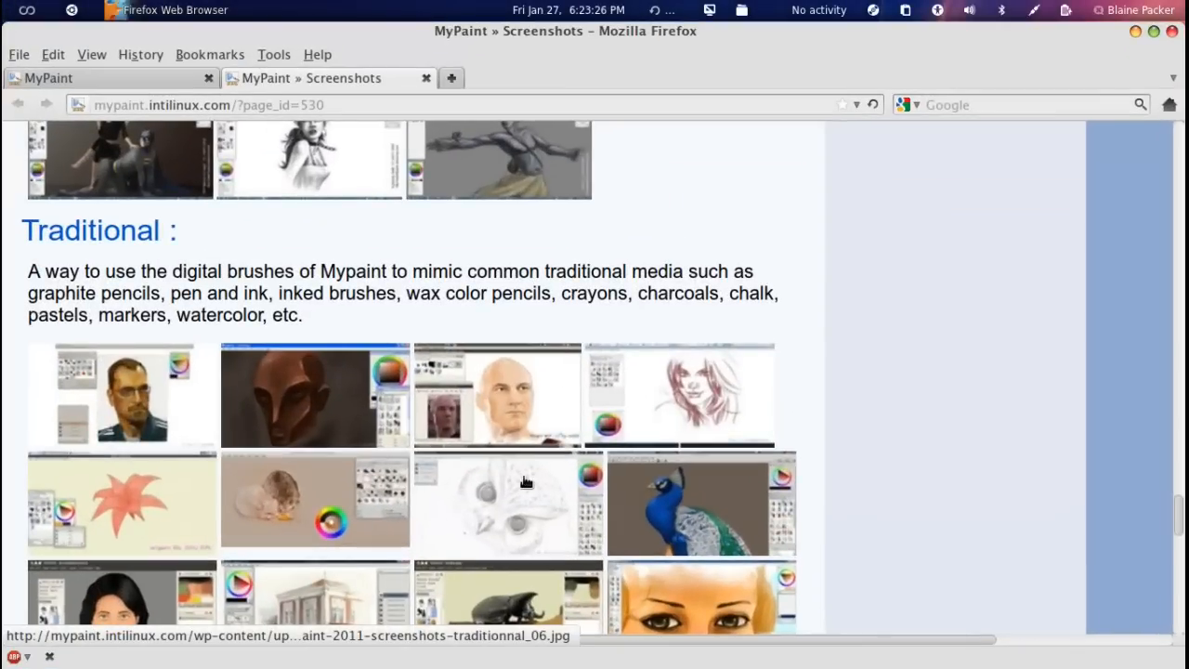
{"action": "scroll", "scroll_direction": "down", "scroll_amount": 3}
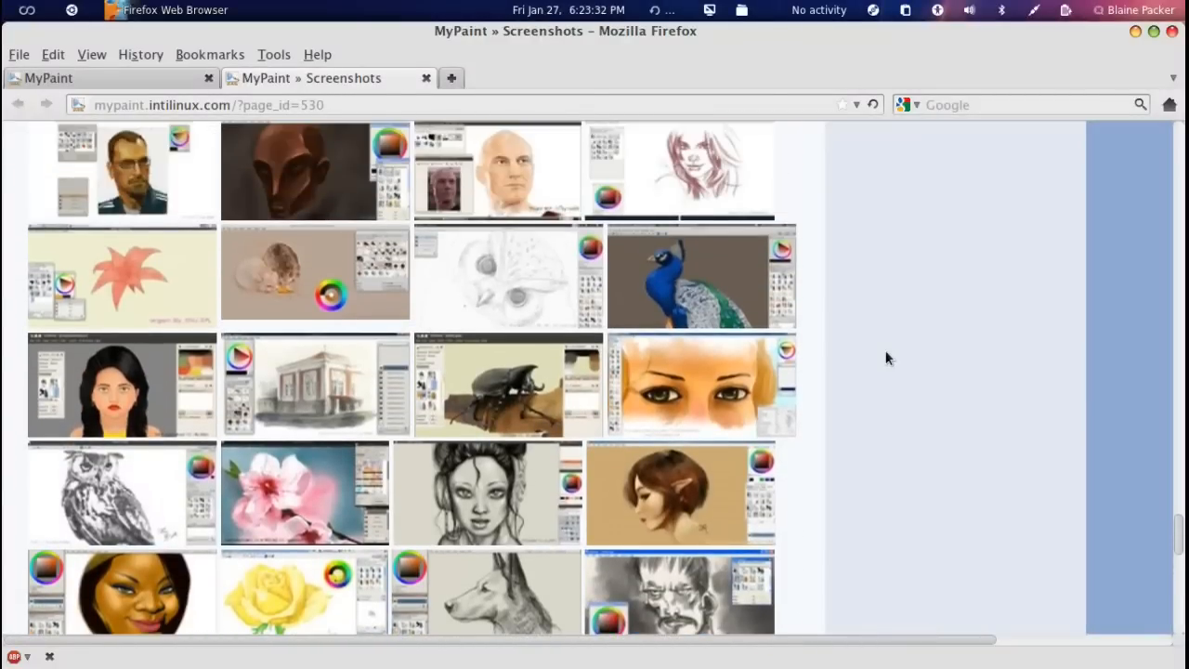
{"action": "scroll", "scroll_direction": "down", "scroll_amount": 3}
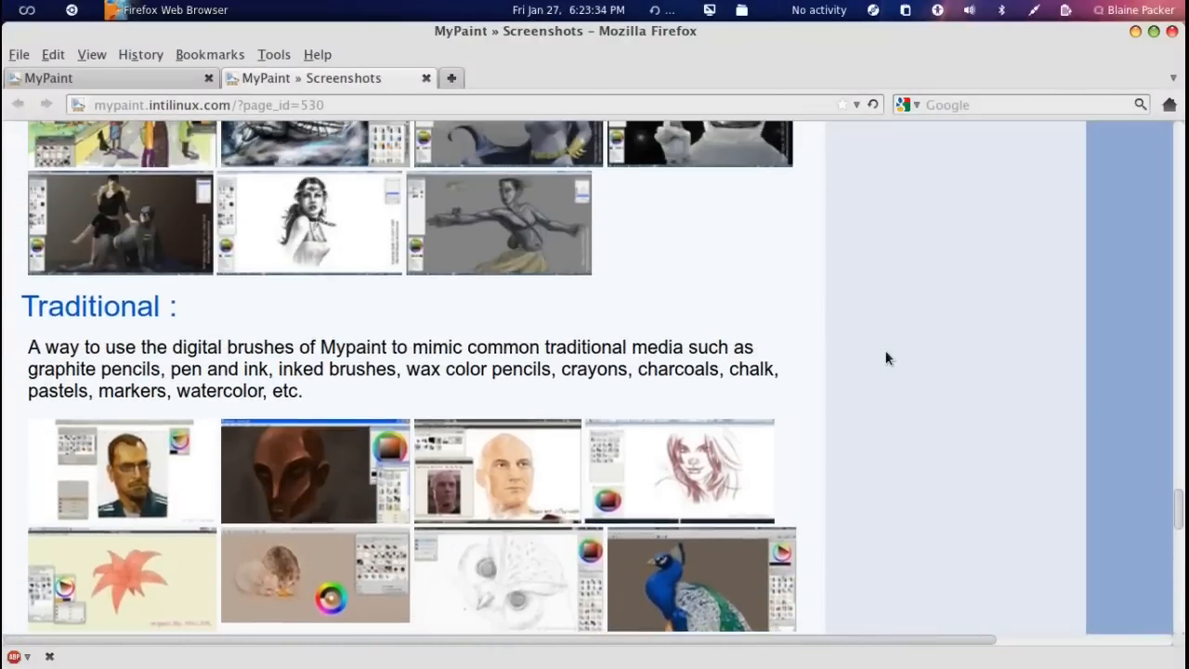
{"action": "scroll", "scroll_direction": "down", "scroll_amount": 3}
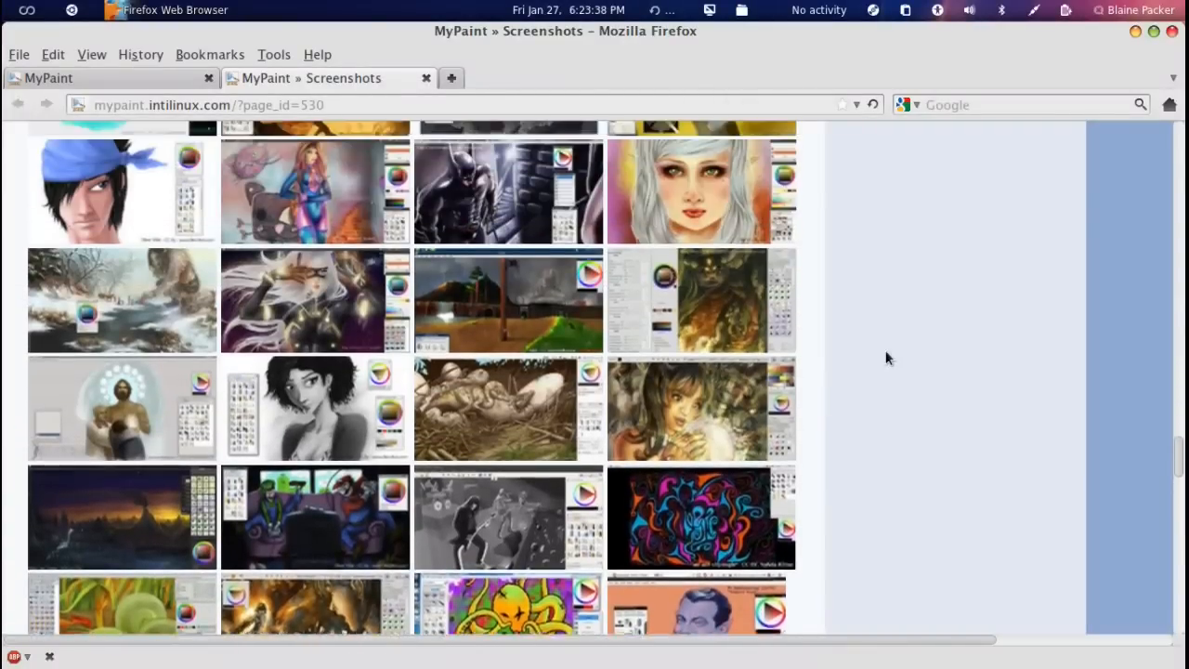
{"action": "scroll", "scroll_direction": "down", "scroll_amount": 3}
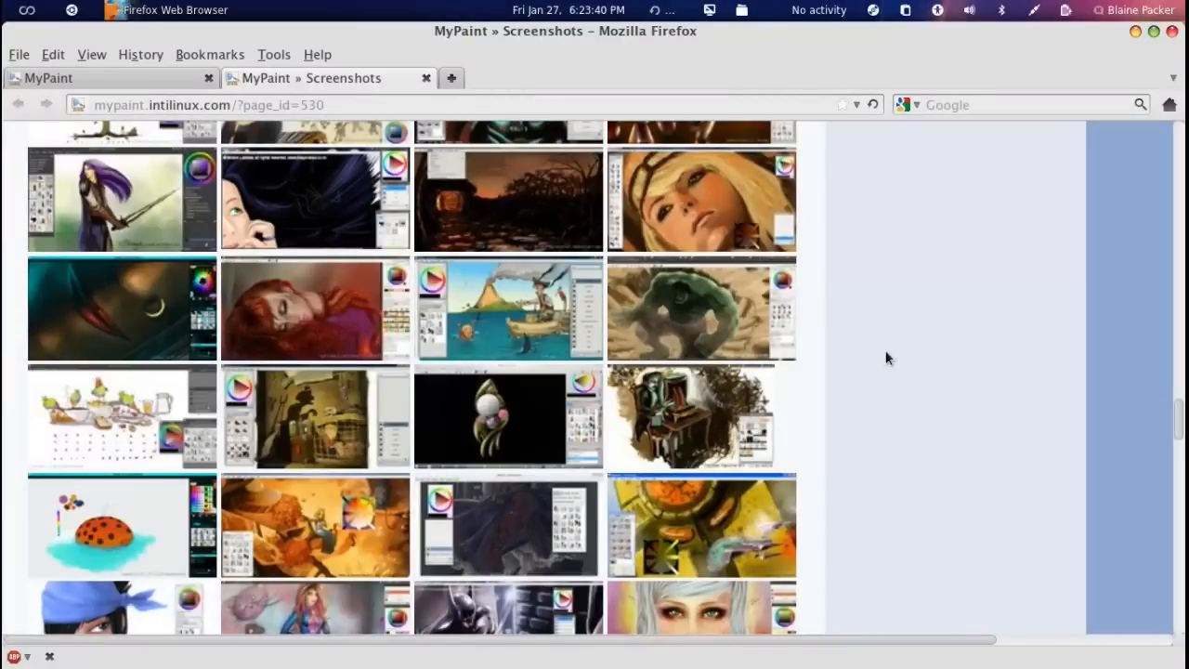
{"action": "scroll", "scroll_direction": "down", "scroll_amount": 3}
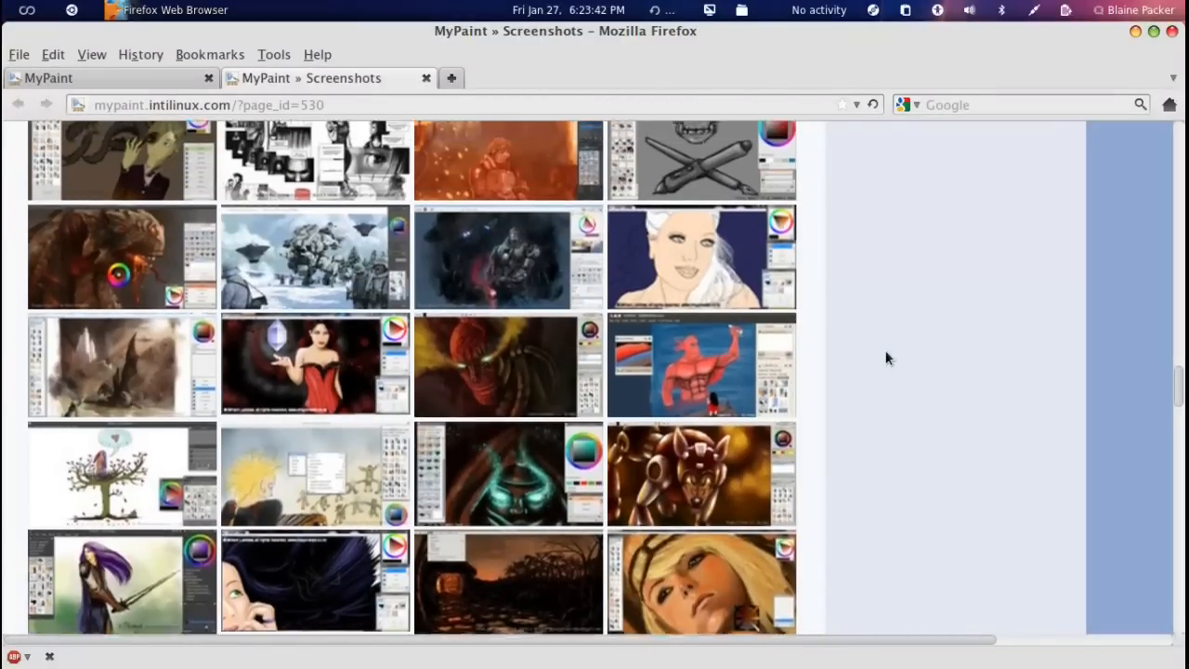
{"action": "scroll", "scroll_direction": "down", "scroll_amount": 3}
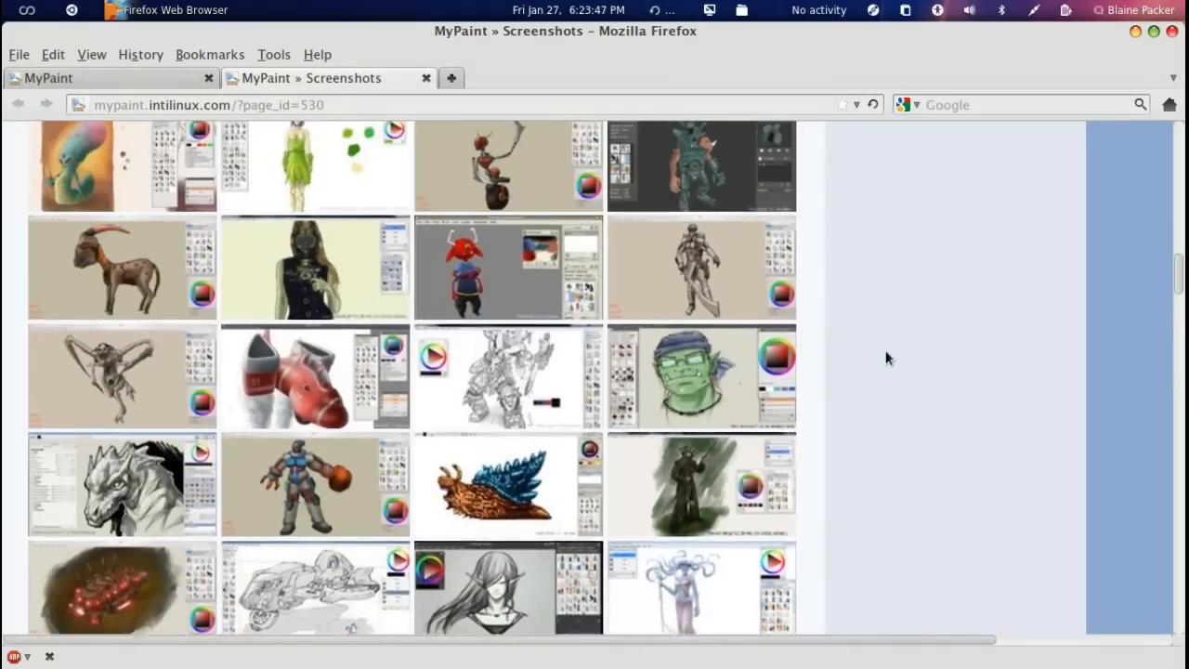
{"action": "scroll", "scroll_direction": "down", "scroll_amount": 3}
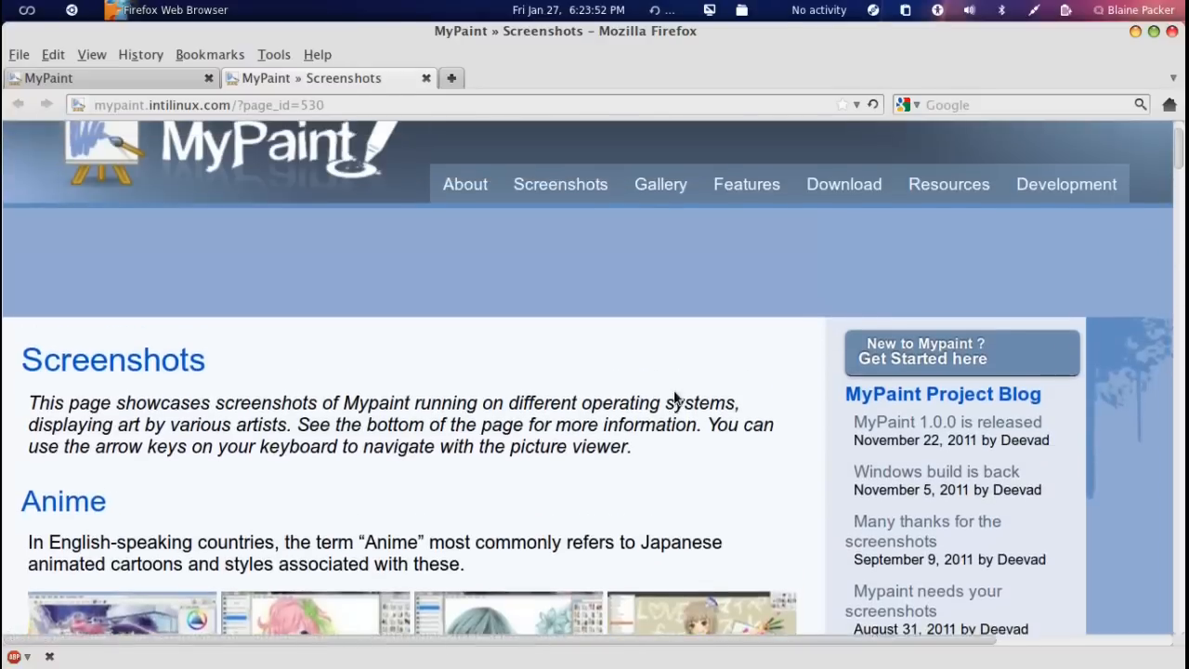
{"action": "scroll", "scroll_direction": "down", "scroll_amount": 3}
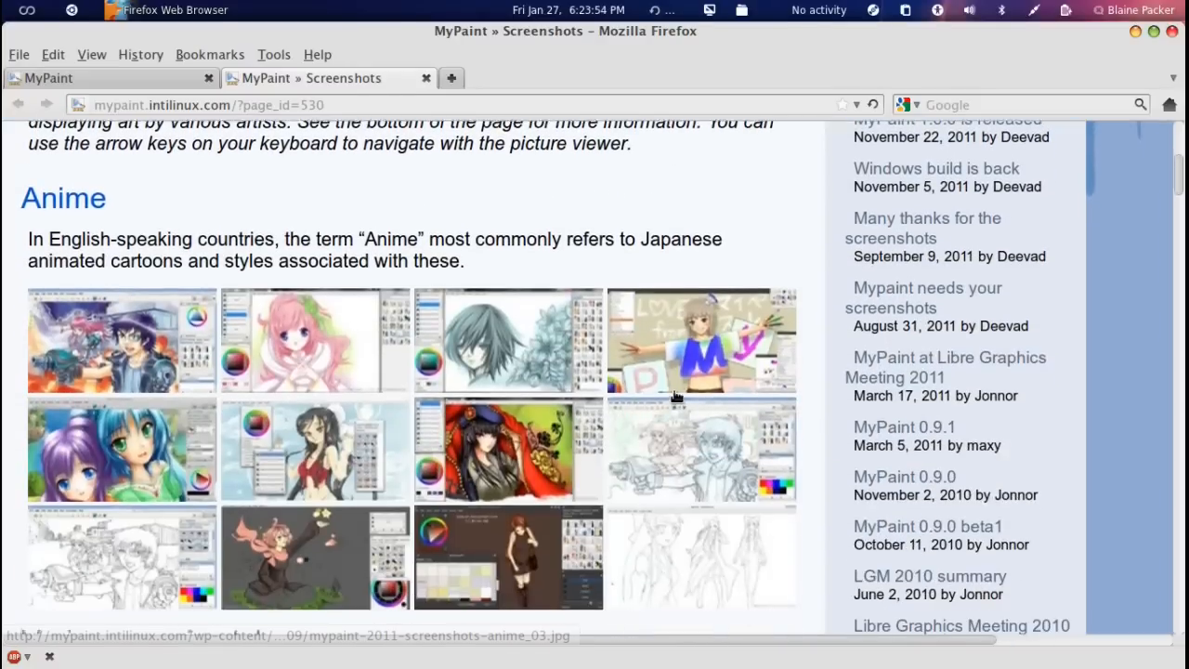
{"action": "scroll", "scroll_direction": "down", "scroll_amount": 3}
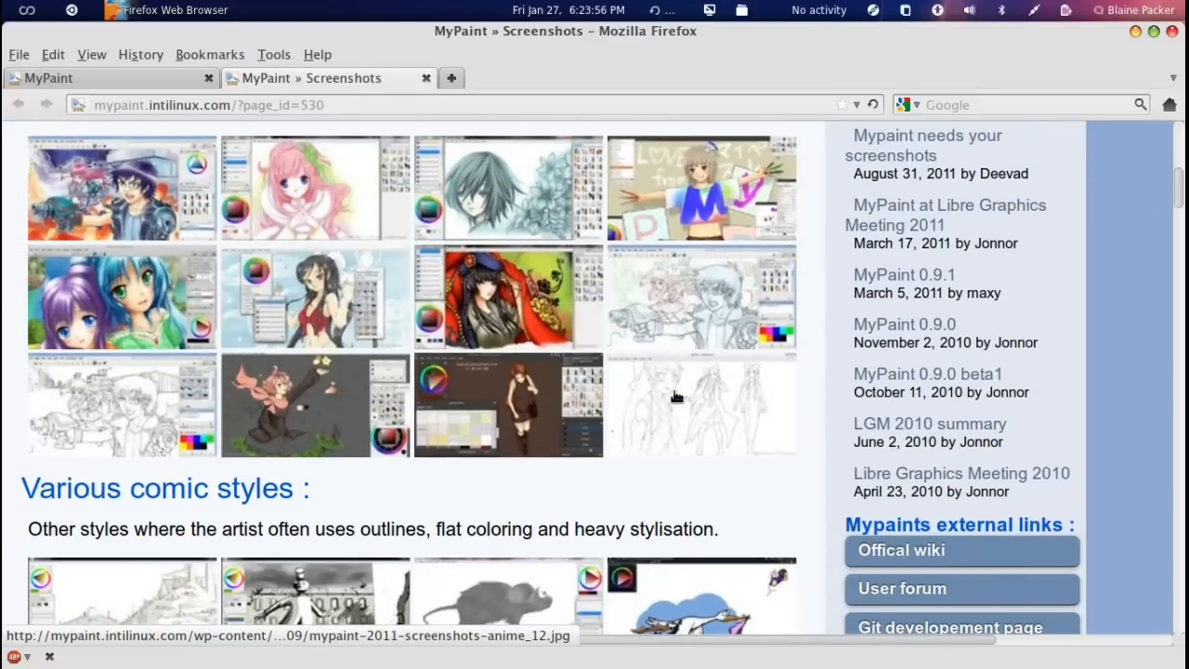
{"action": "scroll", "scroll_direction": "down", "scroll_amount": 3}
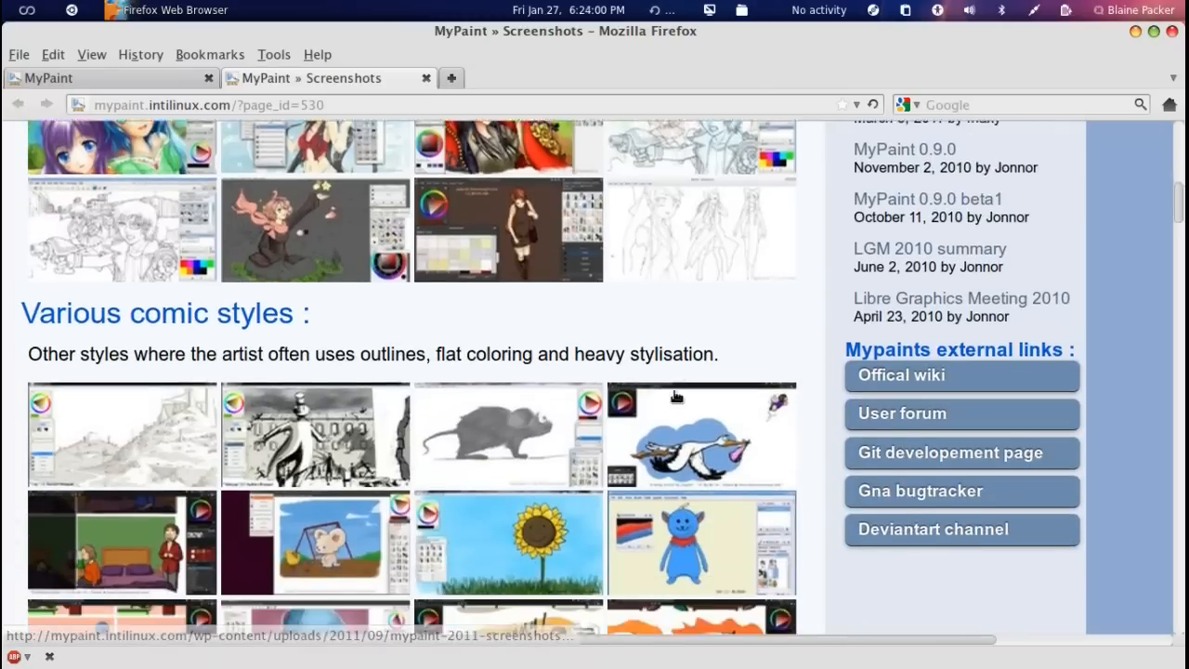
{"action": "scroll", "scroll_direction": "down", "scroll_amount": 3}
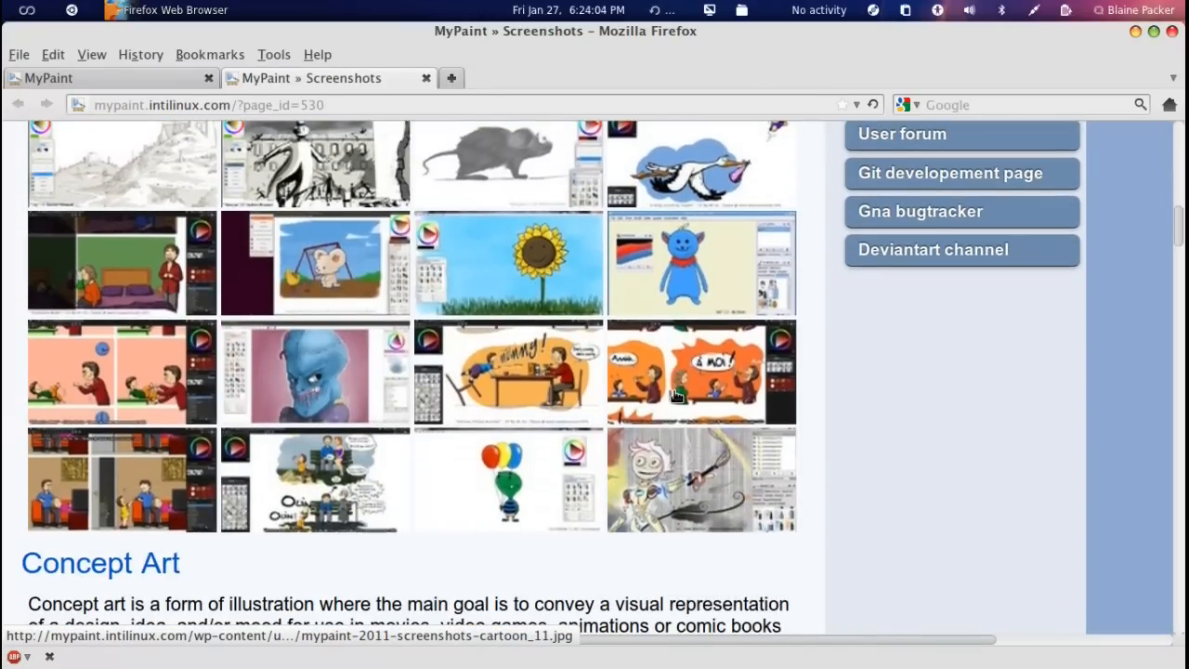
{"action": "scroll", "scroll_direction": "down", "scroll_amount": 3}
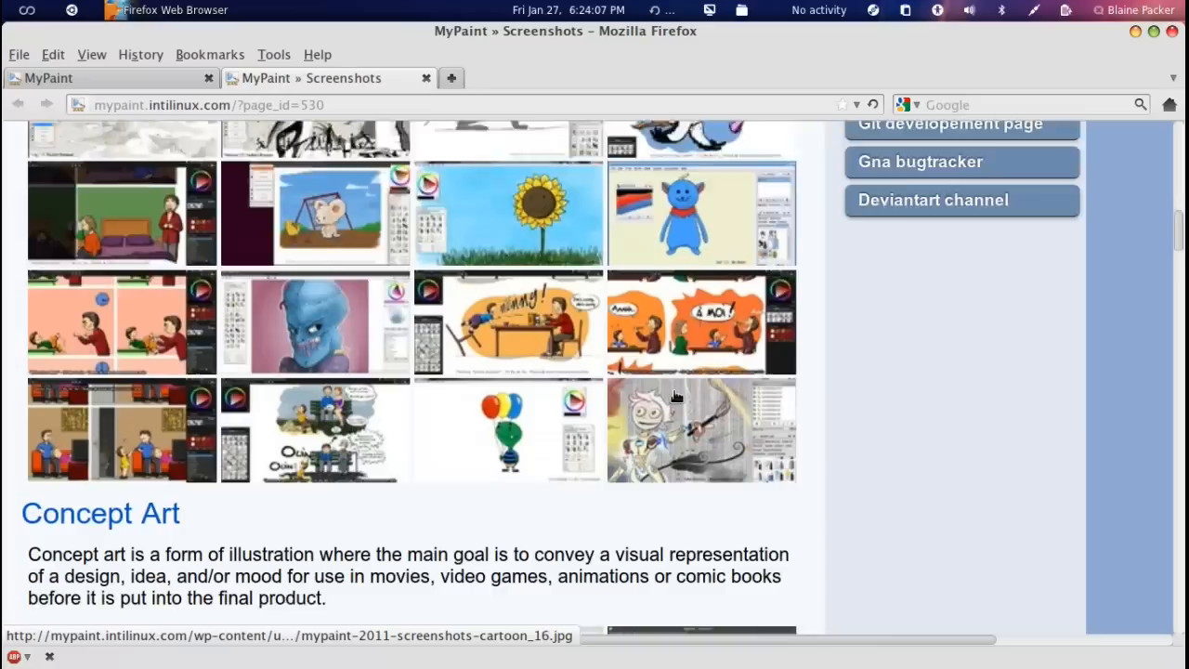
{"action": "scroll", "scroll_direction": "down", "scroll_amount": 3}
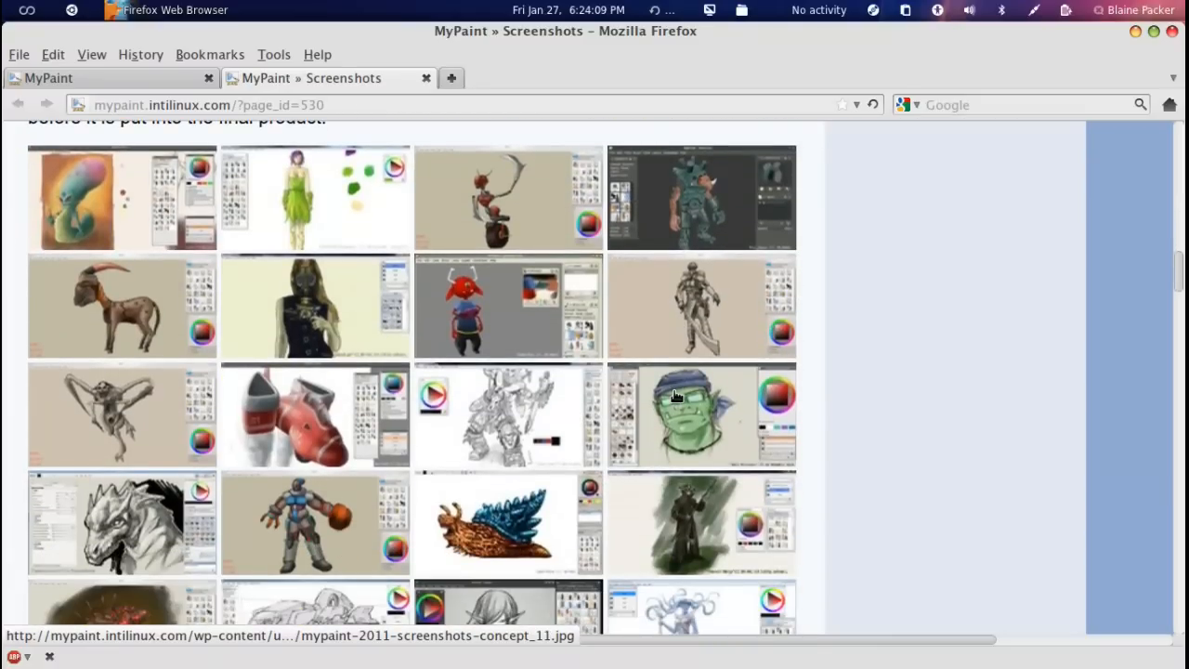
{"action": "scroll", "scroll_direction": "down", "scroll_amount": 3}
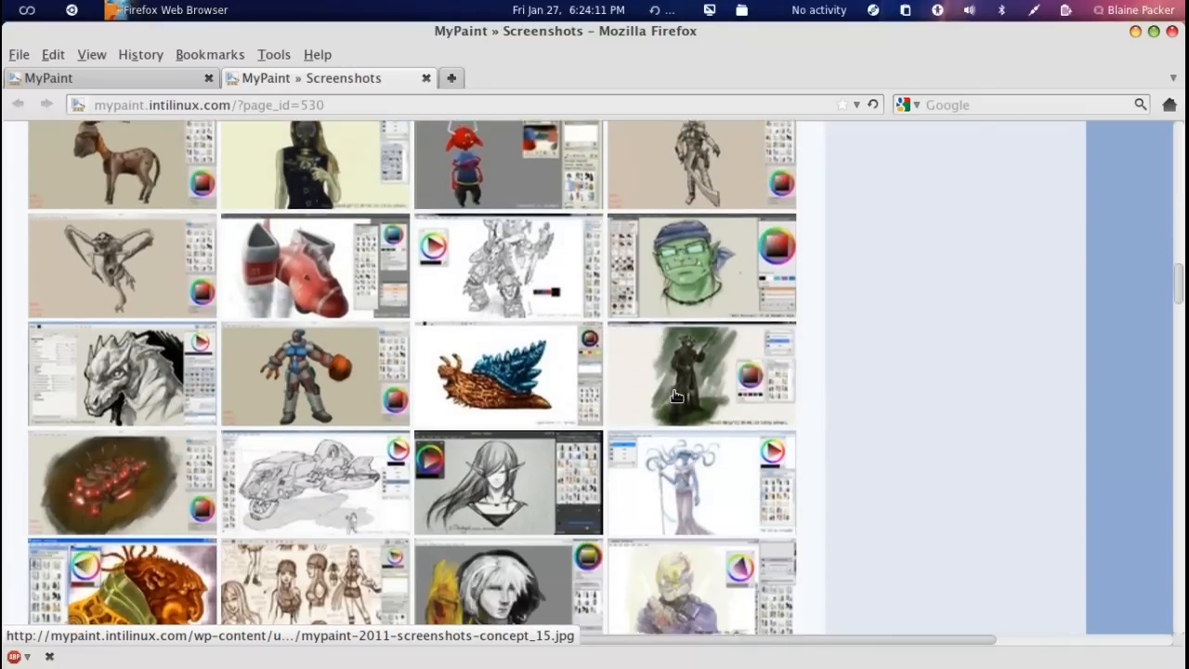
{"action": "scroll", "scroll_direction": "down", "scroll_amount": 3}
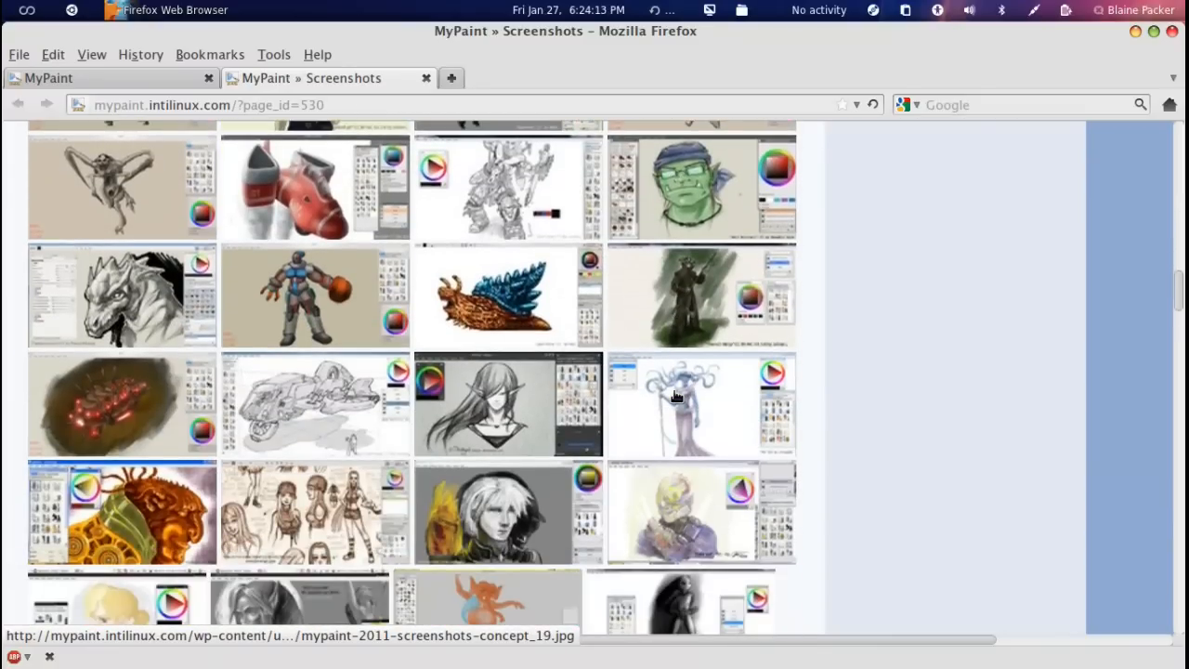
{"action": "scroll", "scroll_direction": "down", "scroll_amount": 3}
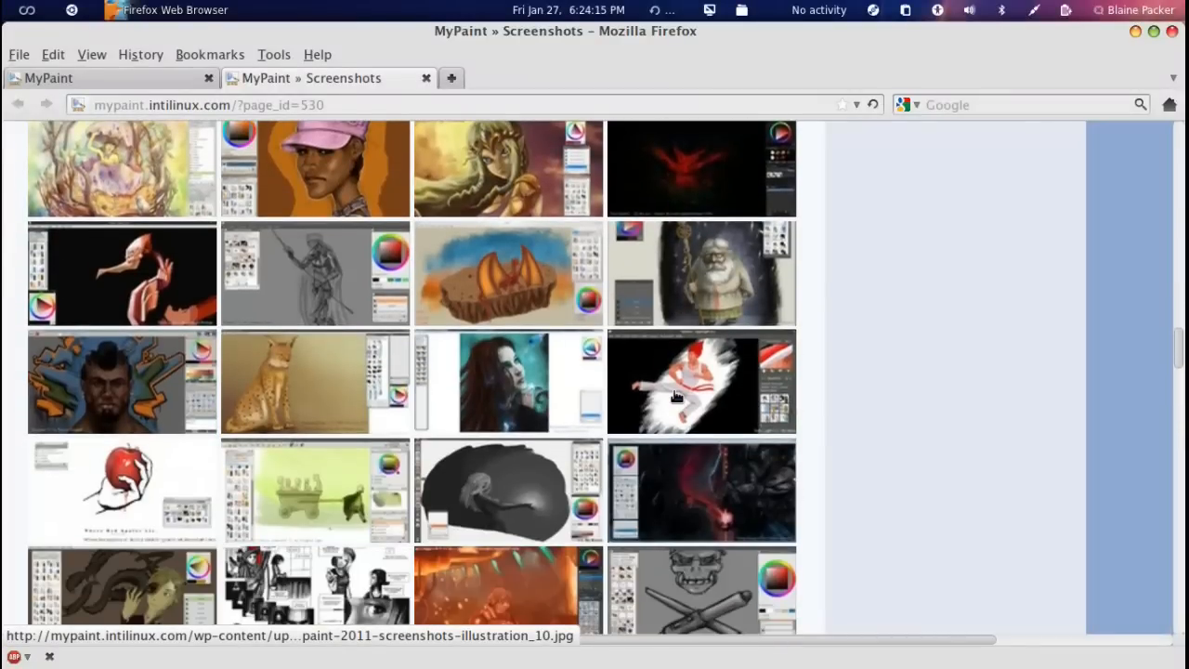
{"action": "scroll", "scroll_direction": "down", "scroll_amount": 3}
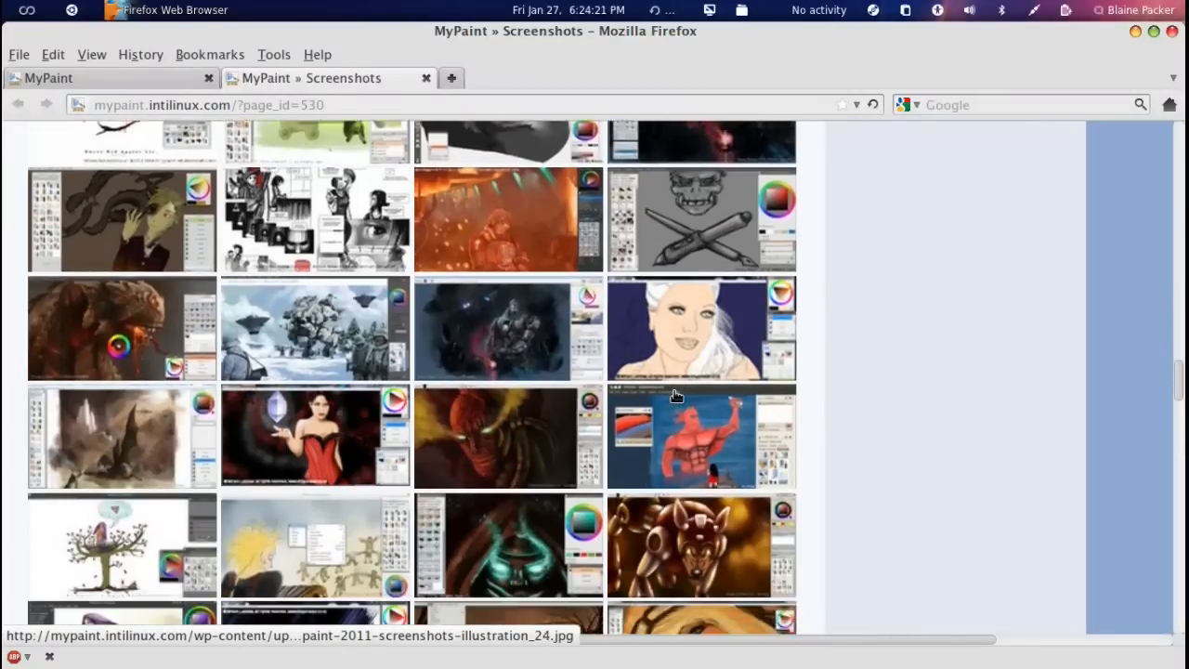
{"action": "scroll", "scroll_direction": "down", "scroll_amount": 3}
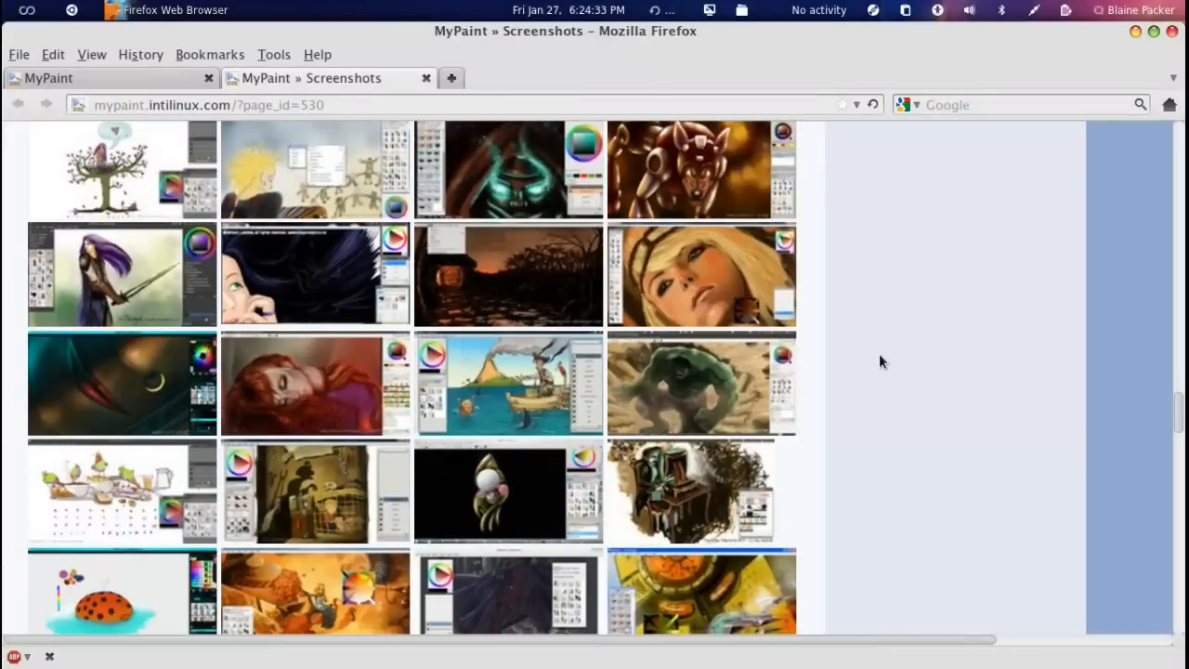
{"action": "mouse_move", "coordinate": [125, 227]}
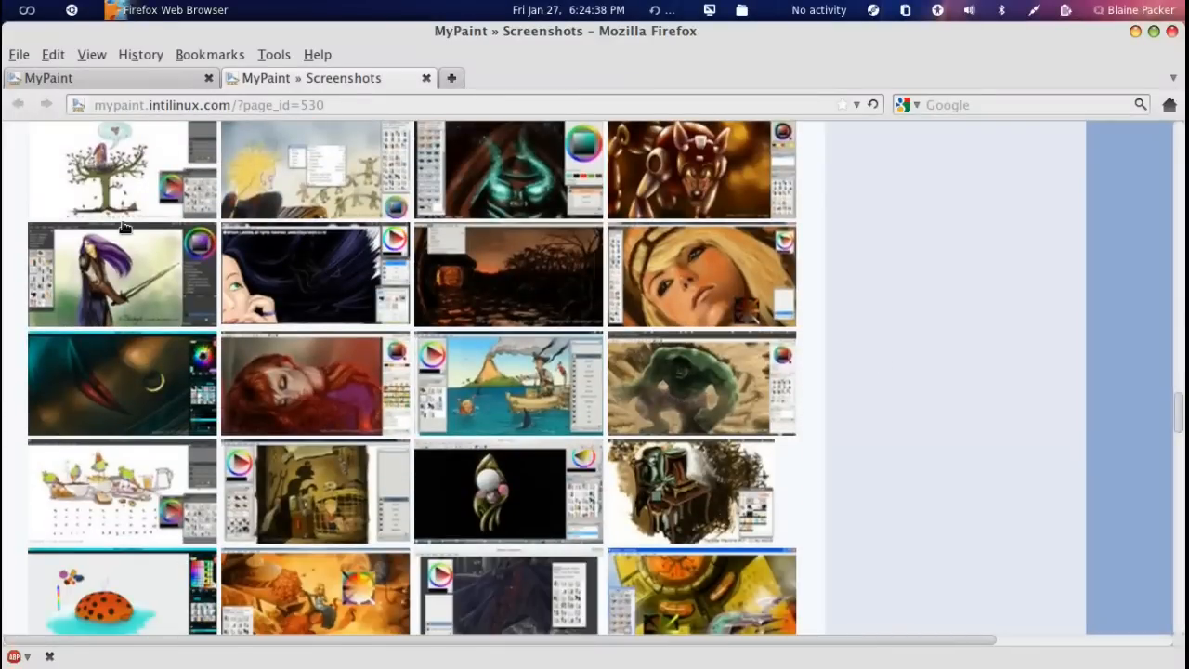
{"action": "mouse_move", "coordinate": [103, 78]}
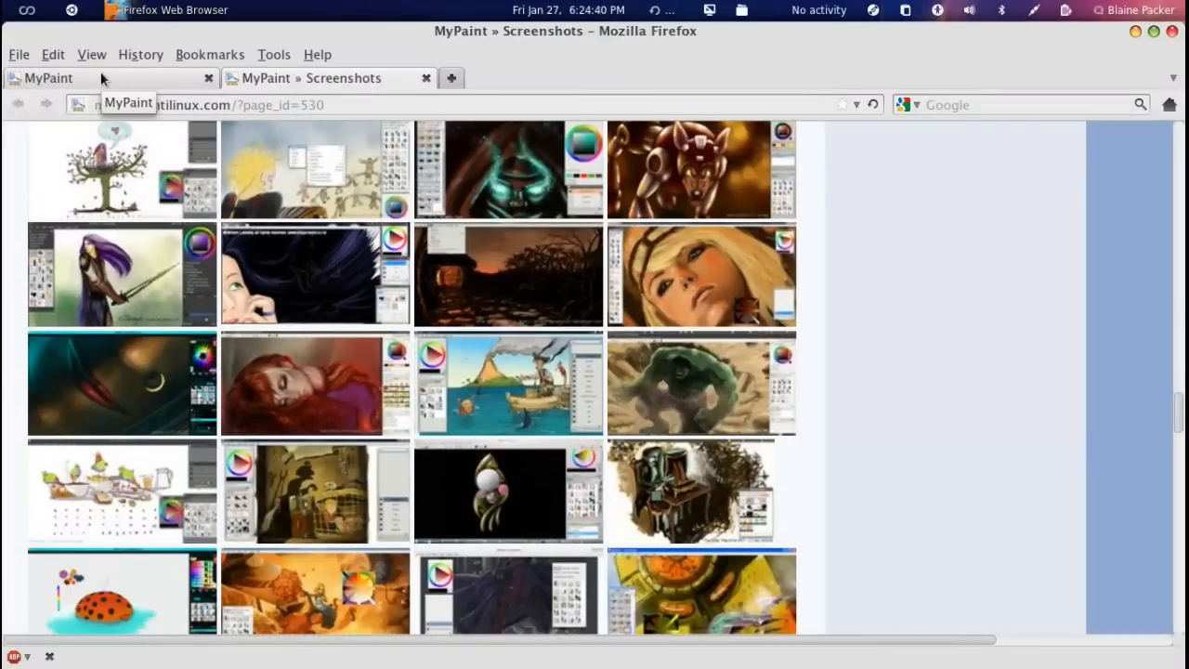
{"action": "mouse_move", "coordinate": [1087, 350]}
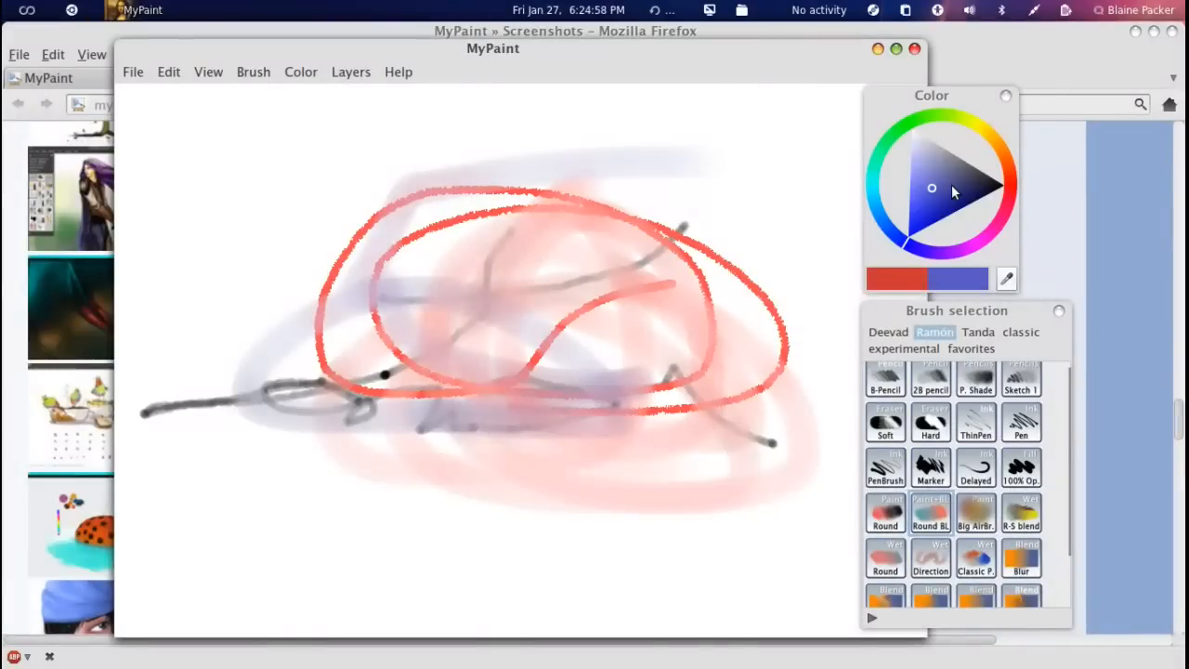
Step: Pick a darker blue in the colour triangle
{"action": "left_click", "coordinate": [1013, 205]}
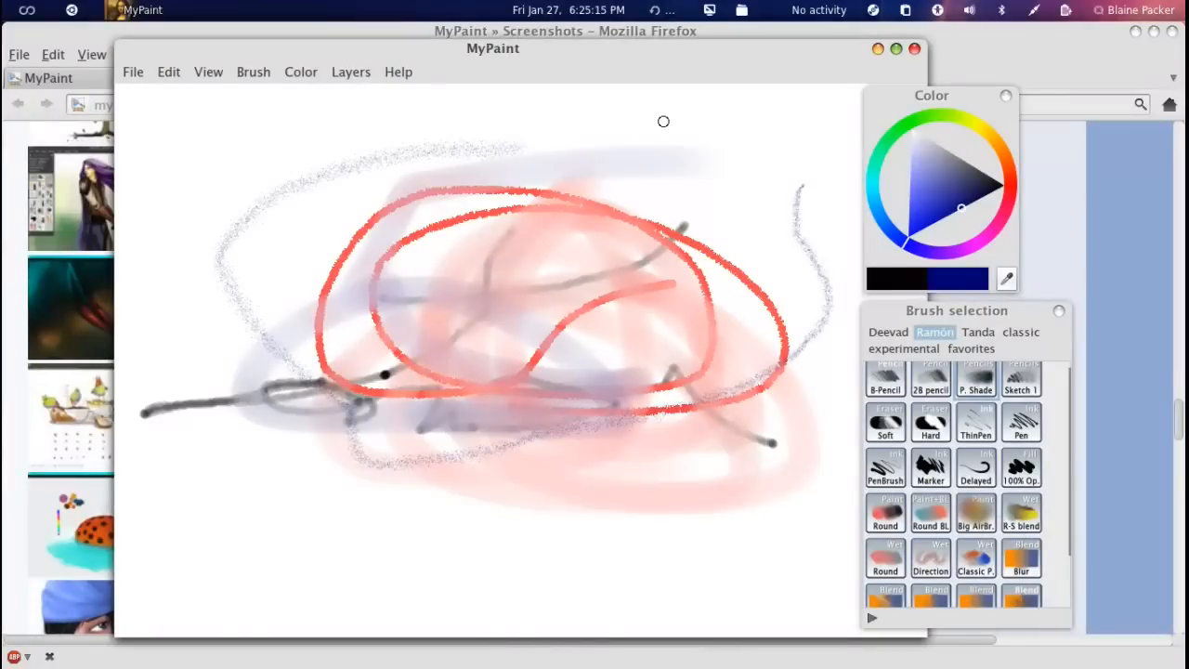
{"action": "mouse_move", "coordinate": [828, 62]}
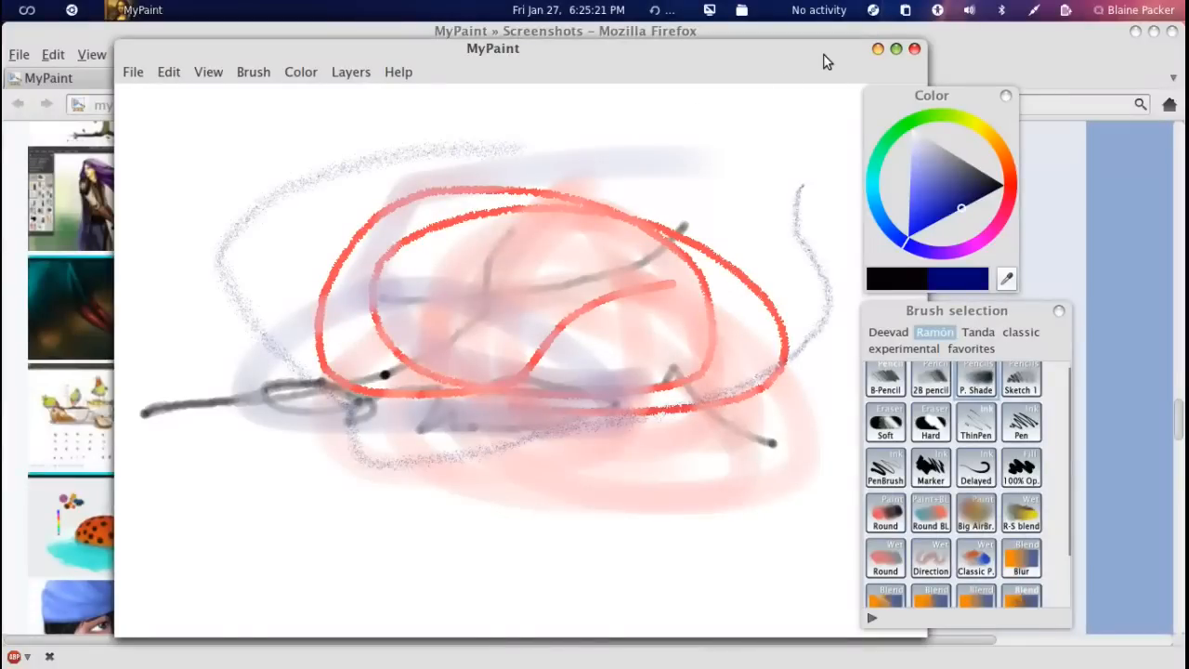